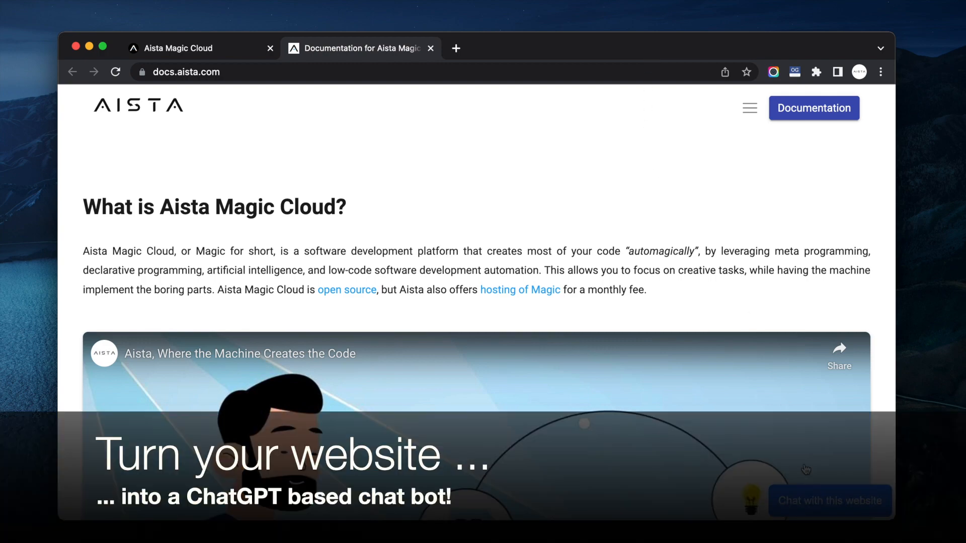
# Step: Open the chatbot on docs.aista.com and ask 'What is Aista?'
pyautogui.click(829, 500)
pyautogui.write('What is Hyupe')
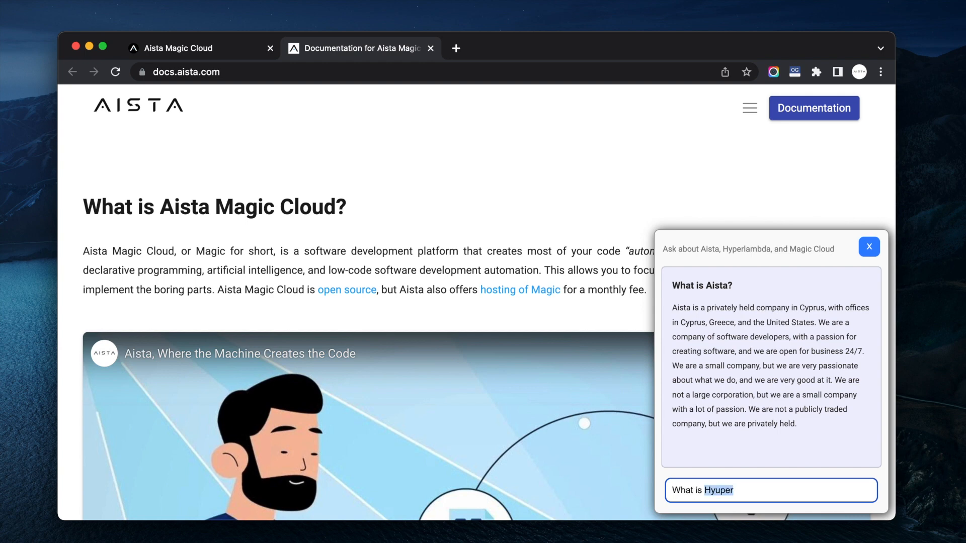
# Step: Ask the chatbot 'What is Hyperlambda?' and scroll through its answer
pyautogui.write('rlambda?')
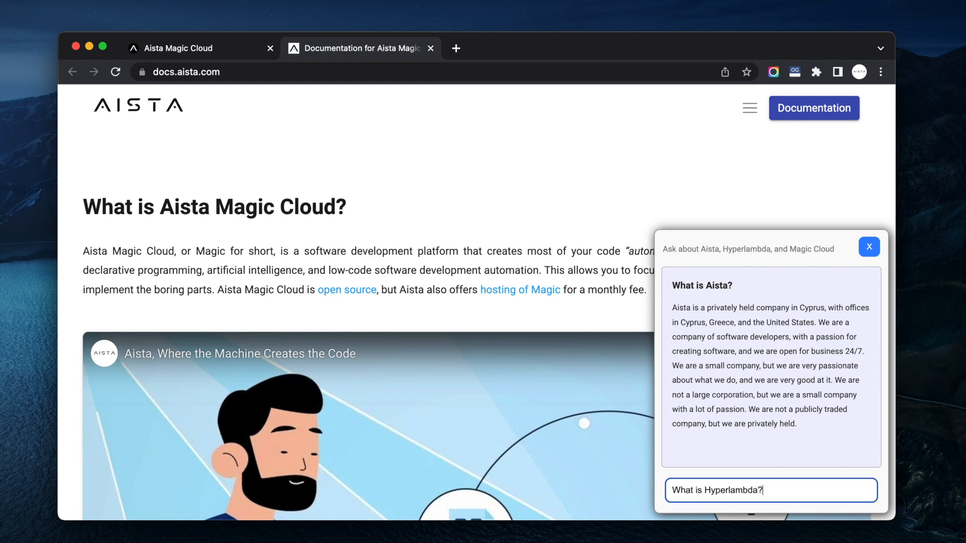
pyautogui.press('Return')
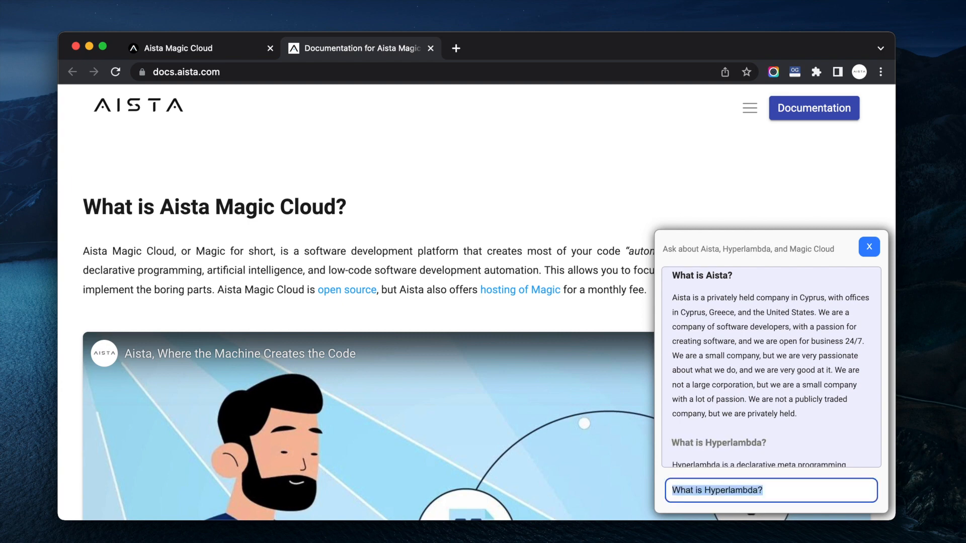
pyautogui.scroll(-3)
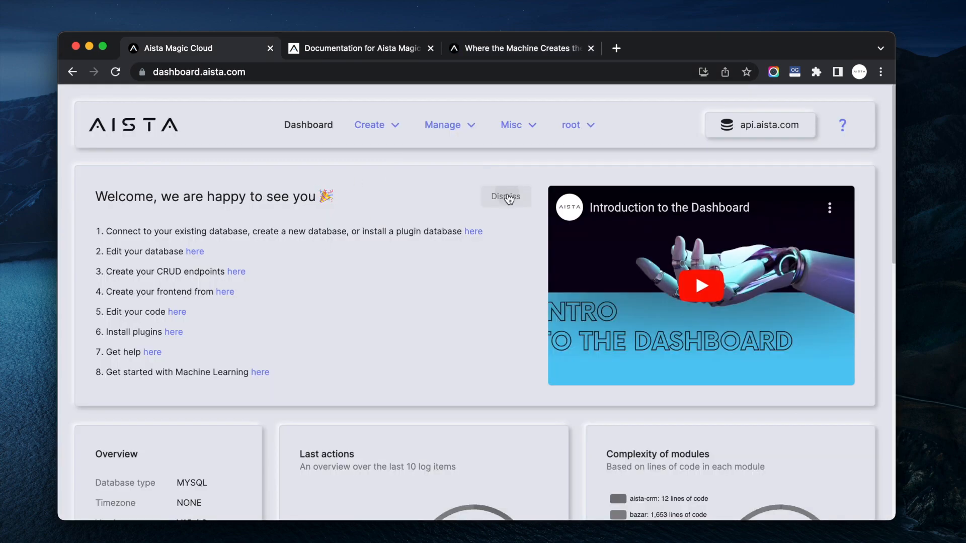
# Step: Dismiss the welcome panel and save a davinci machine learning model named 'my_website'
pyautogui.click(442, 124)
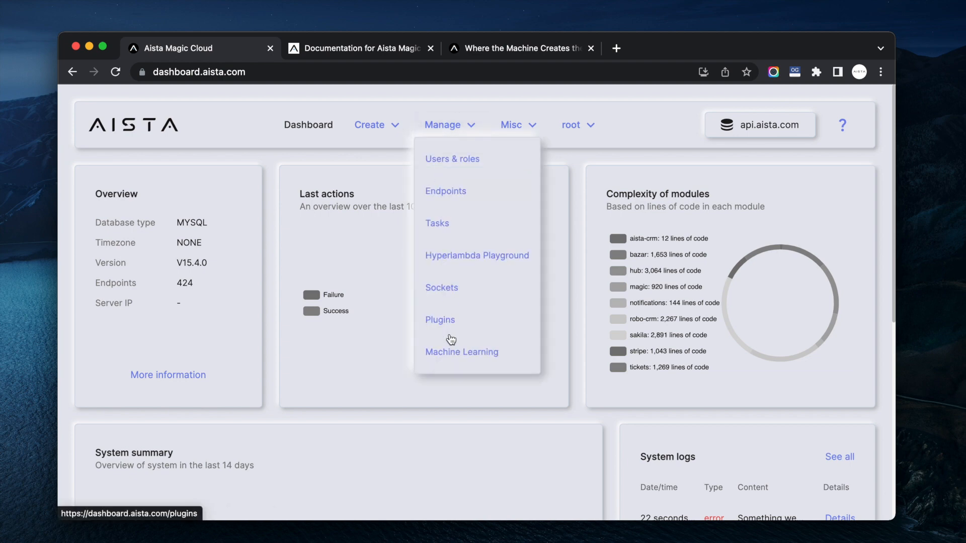
pyautogui.click(461, 352)
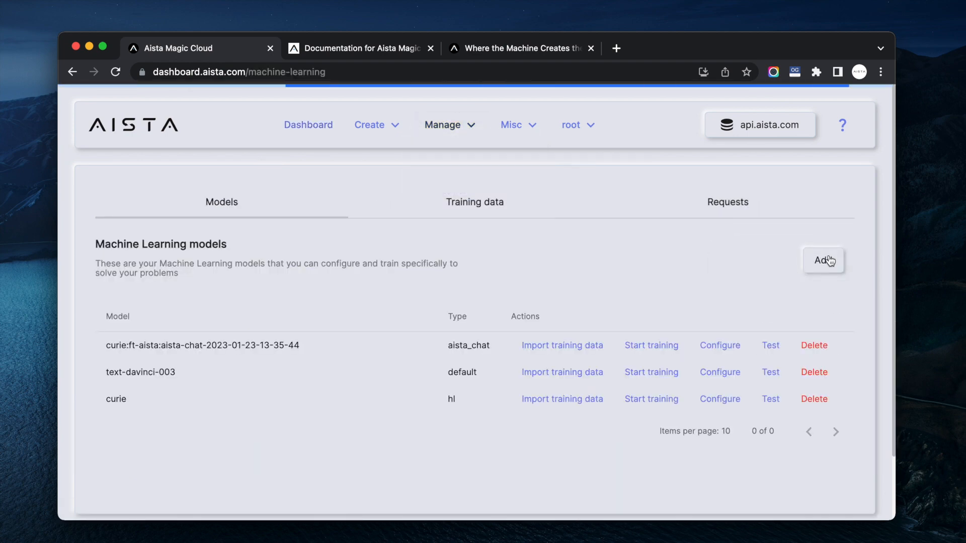
pyautogui.click(823, 259)
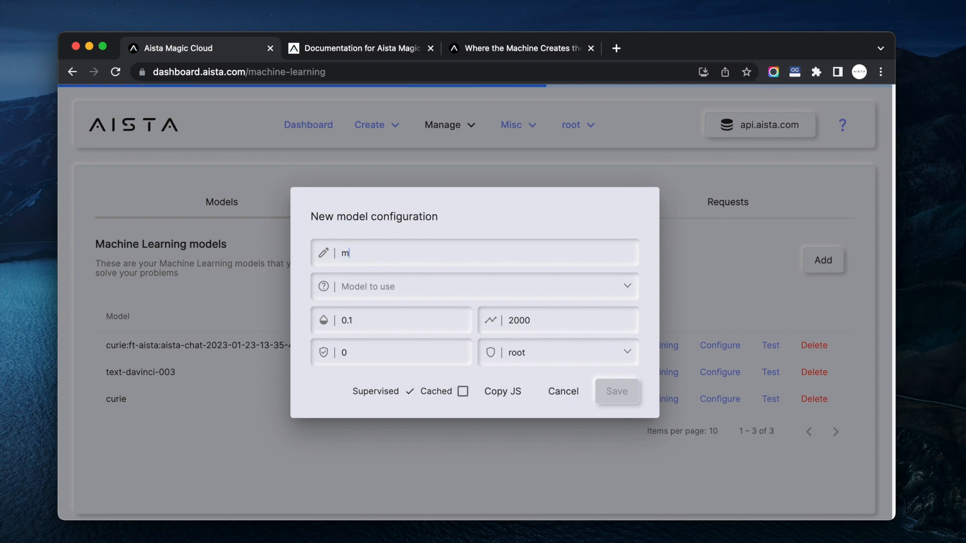
pyautogui.write('y_website_')
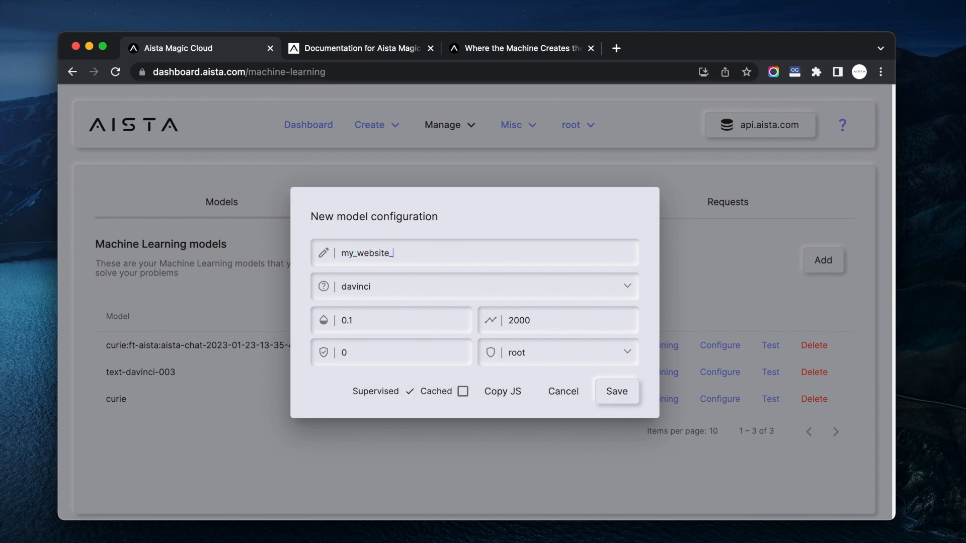
pyautogui.click(616, 392)
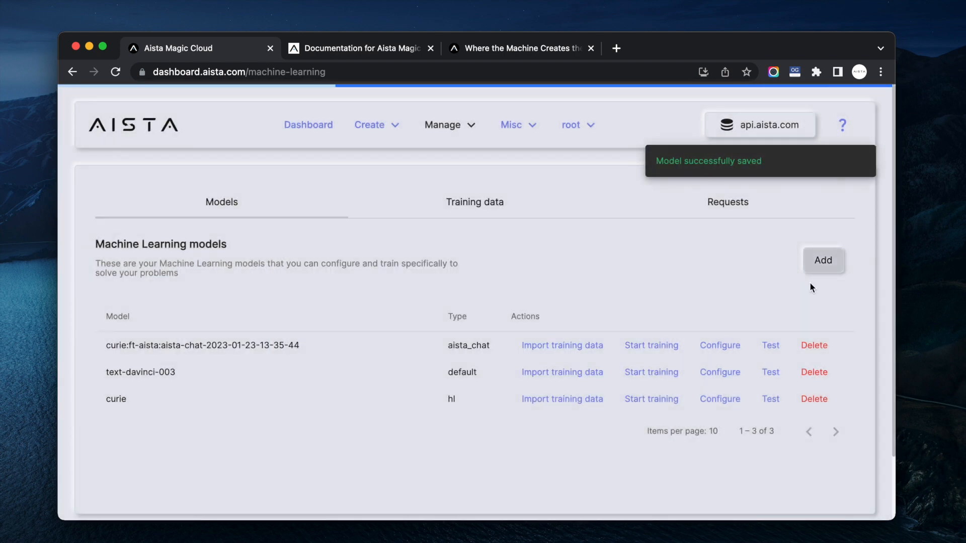
pyautogui.click(561, 426)
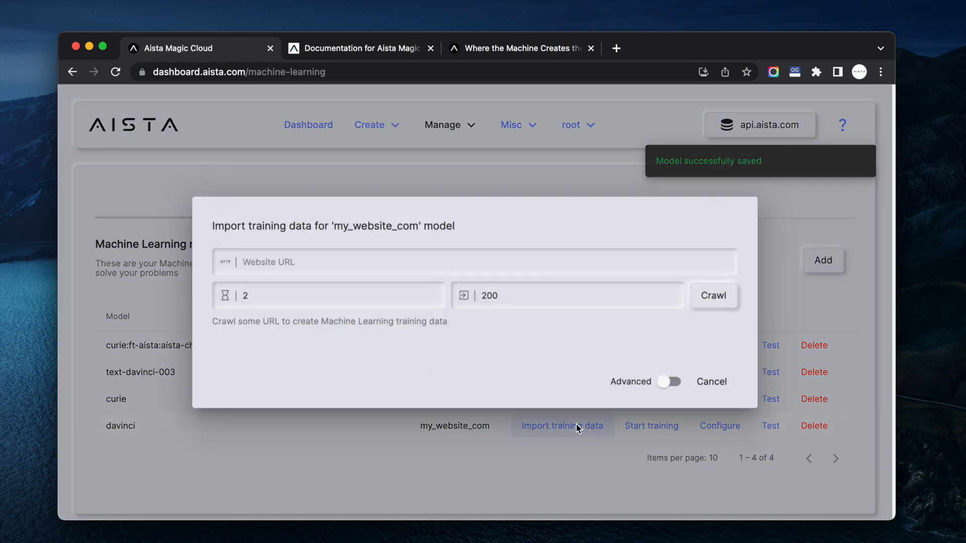
pyautogui.write('https:/')
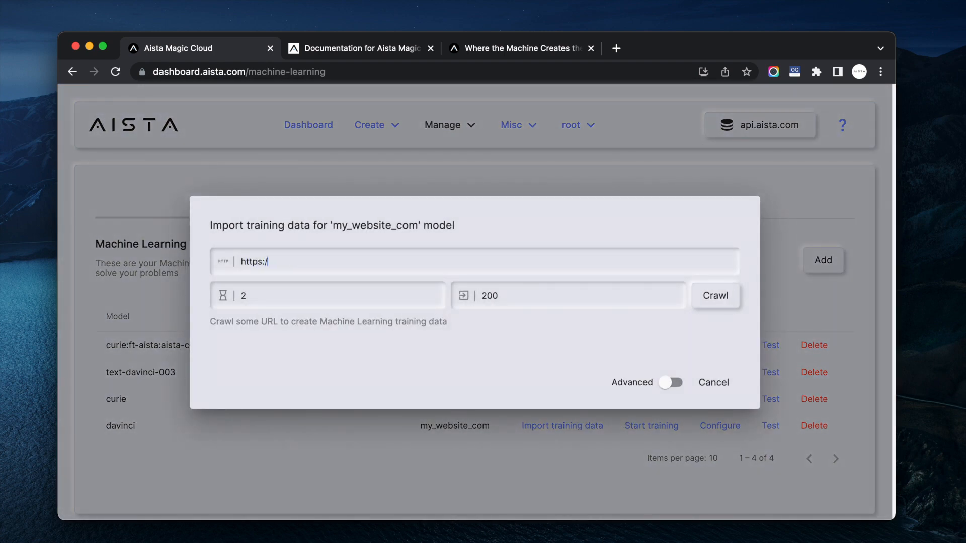
pyautogui.write('my_web')
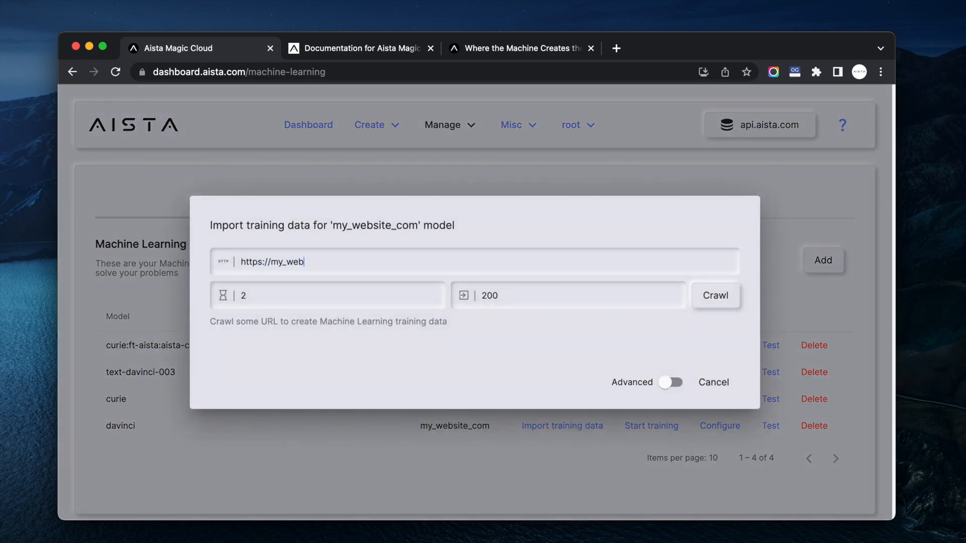
pyautogui.write('site.com')
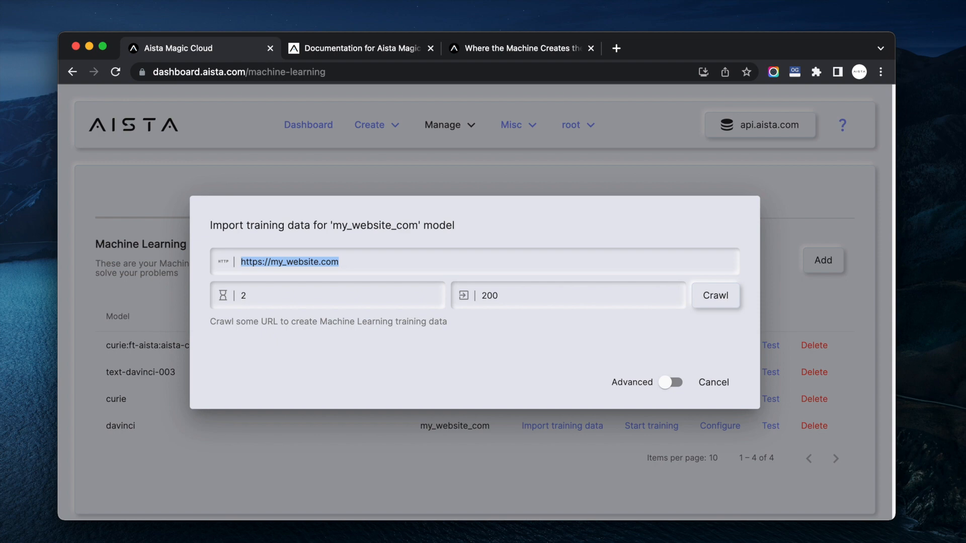
pyautogui.click(713, 382)
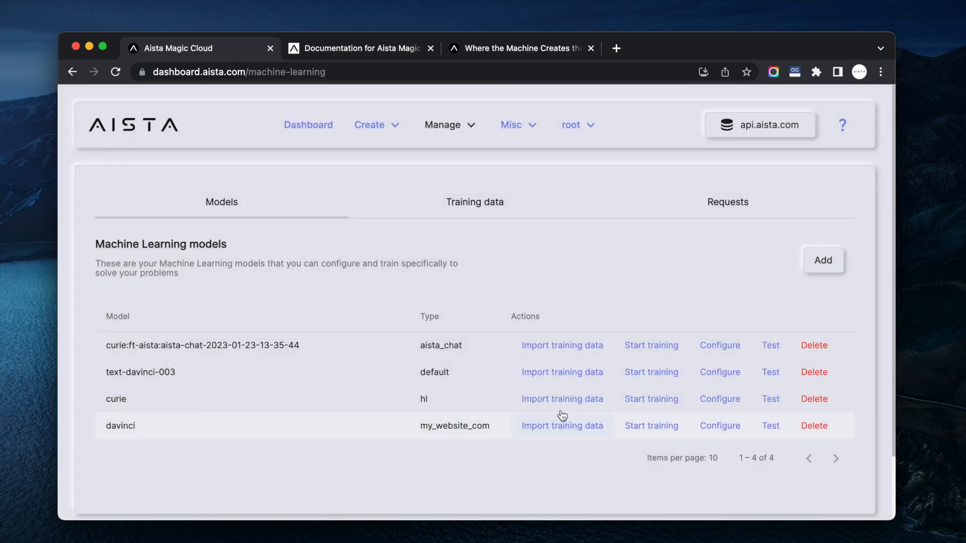
pyautogui.click(728, 201)
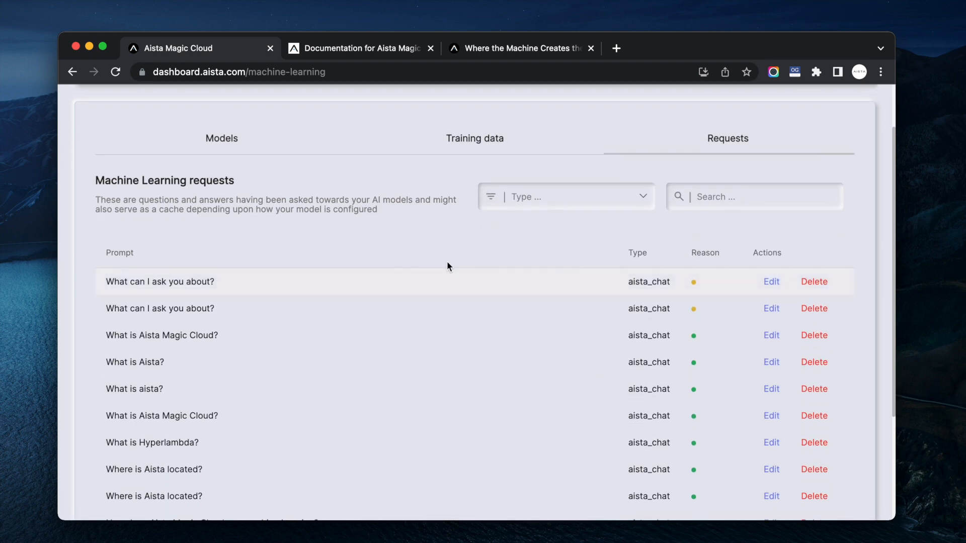
# Step: Open the logged answer about how Aista Magic Cloud uses machine learning for editing
pyautogui.scroll(-3)
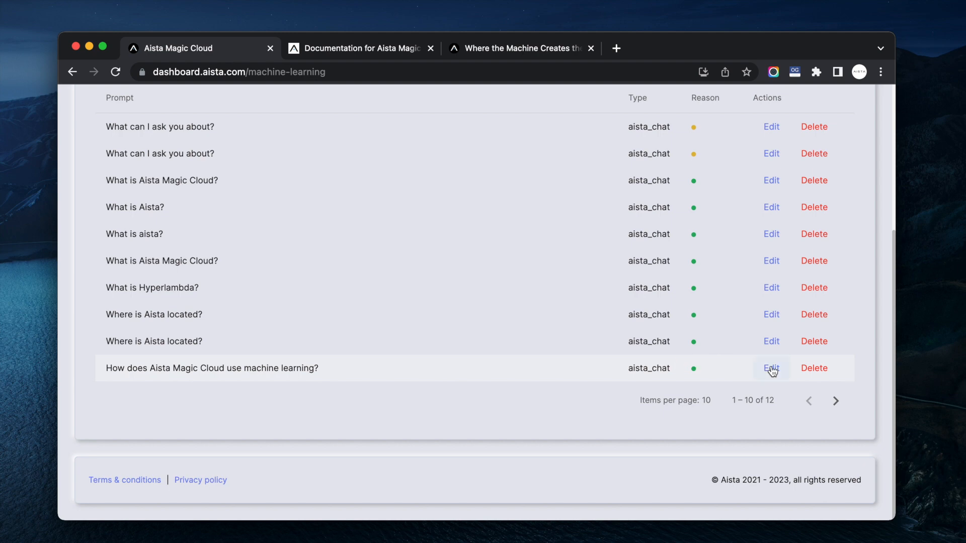
pyautogui.click(771, 367)
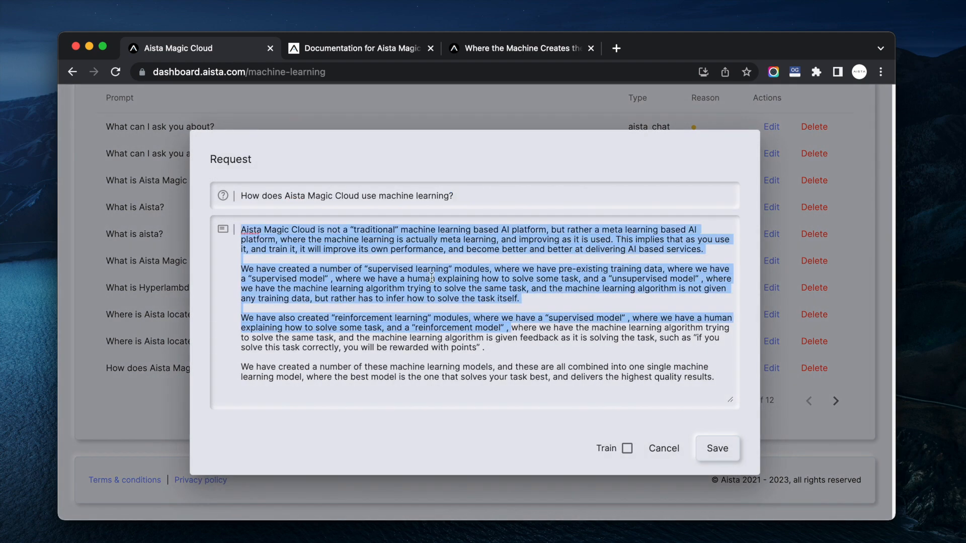
pyautogui.click(345, 49)
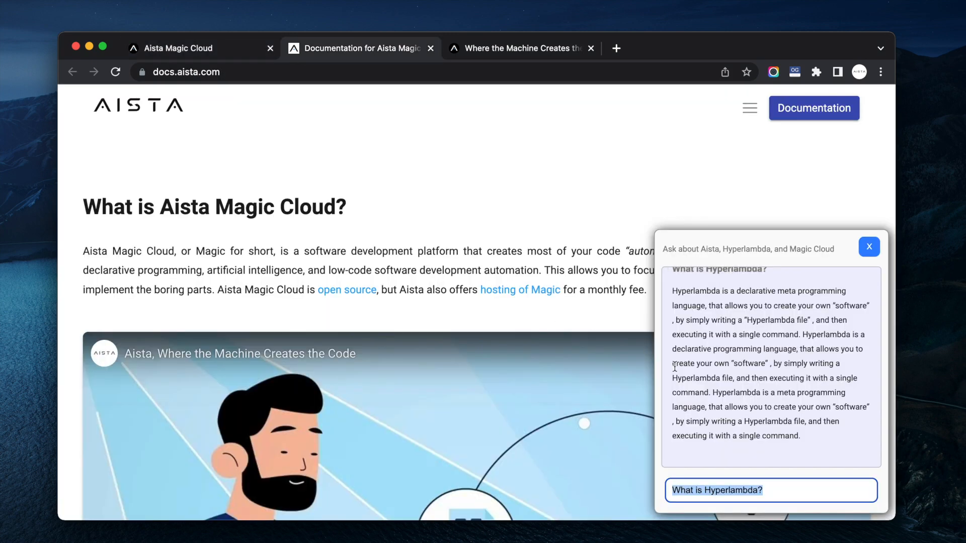
# Step: Ask the chatbot 'Does Aista Magic Cloud include AI and MachineLearning?' and read the reply
pyautogui.write('Does Ai')
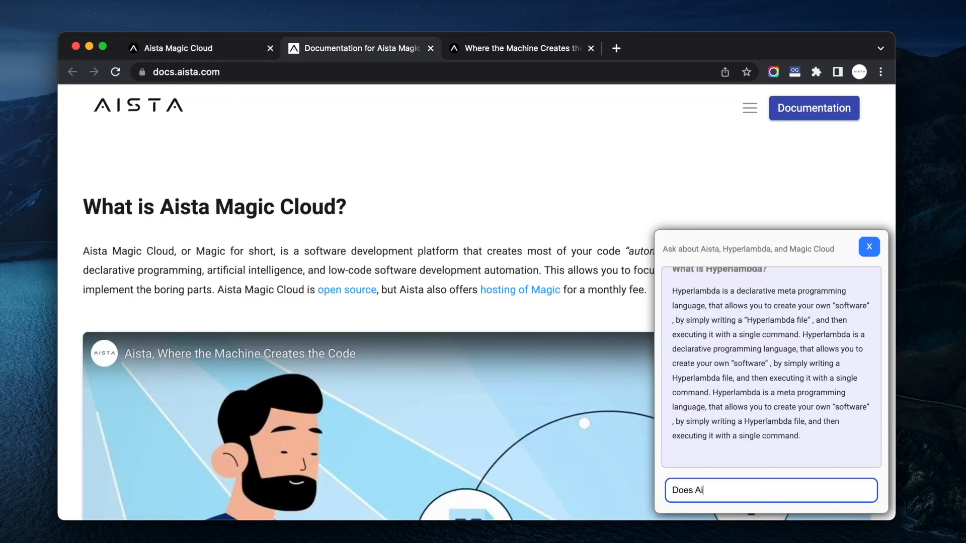
pyautogui.write('sta Magic Cl')
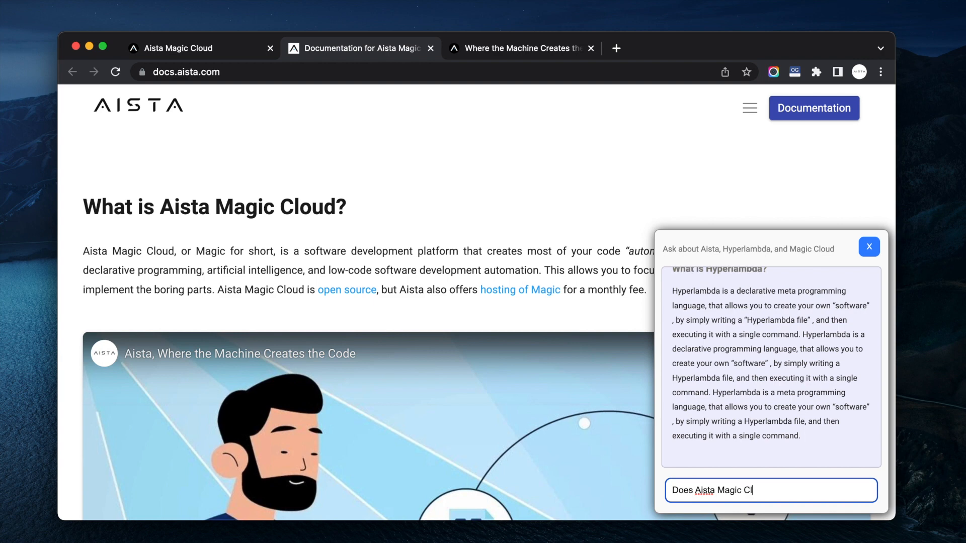
pyautogui.write('oud include')
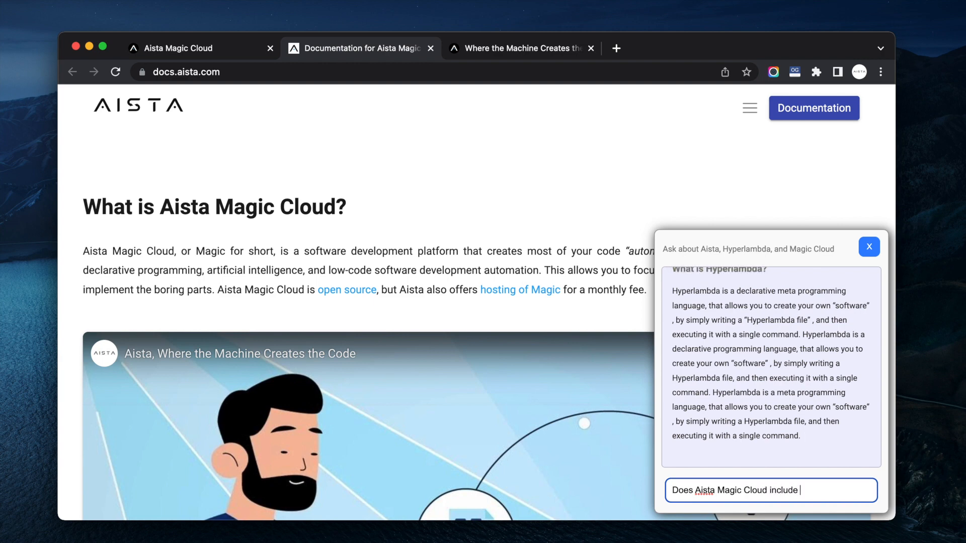
pyautogui.write('AI and M')
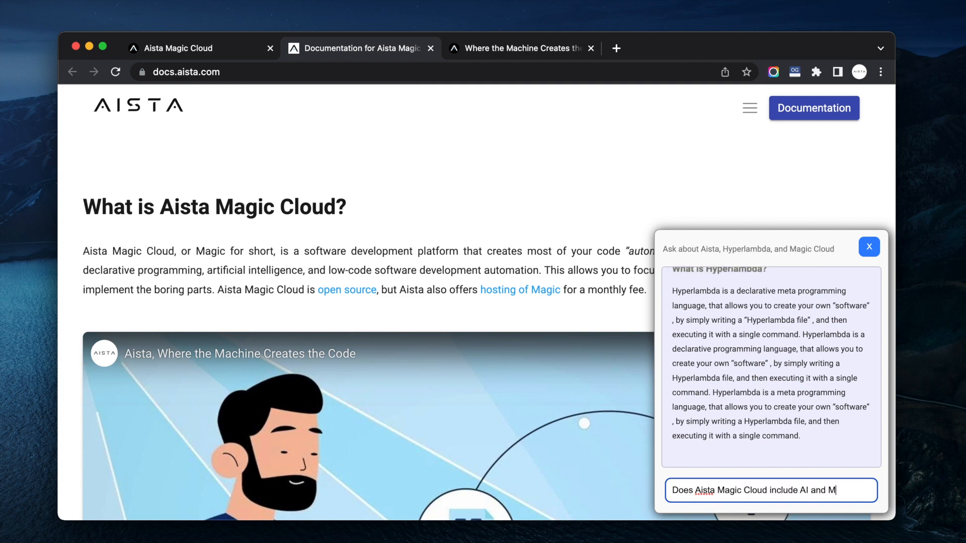
pyautogui.write('achineLearning')
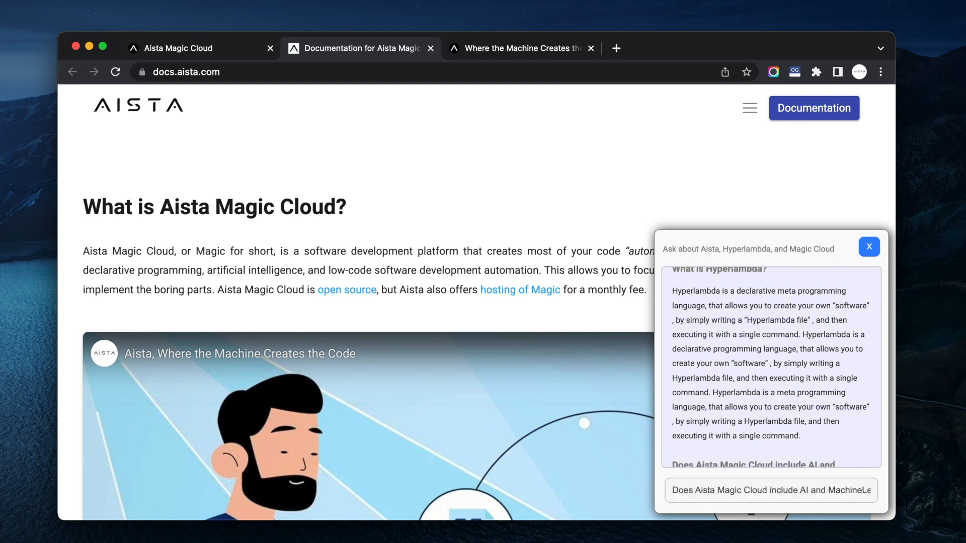
pyautogui.scroll(-3)
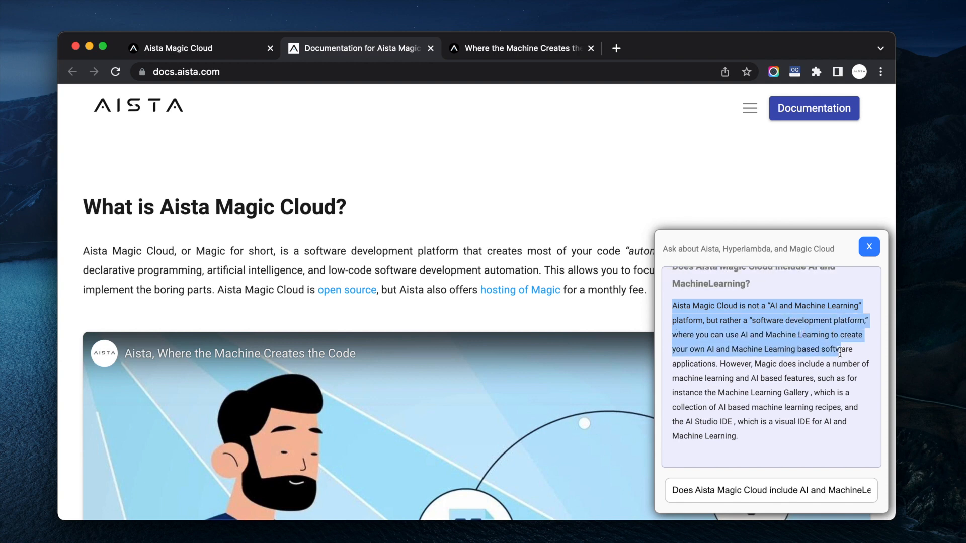
pyautogui.moveTo(823, 379)
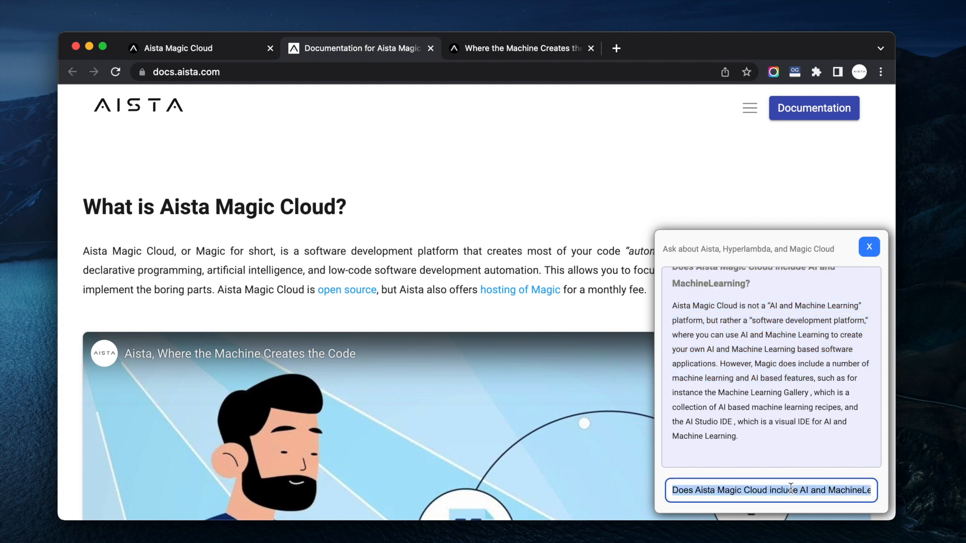
# Step: Ask the chatbot 'What is Hyper IDE?' and read its reply
pyautogui.write('What is Hyper')
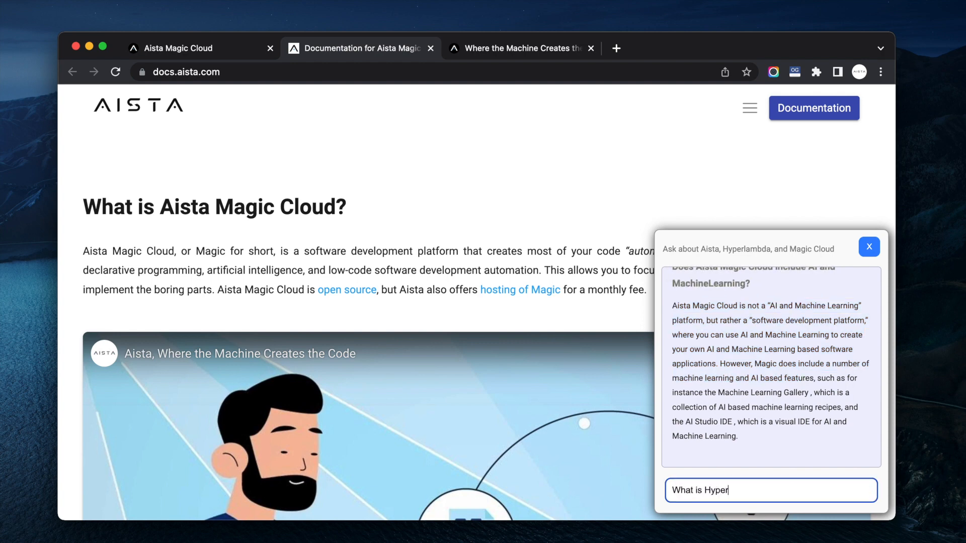
pyautogui.write('IDE?')
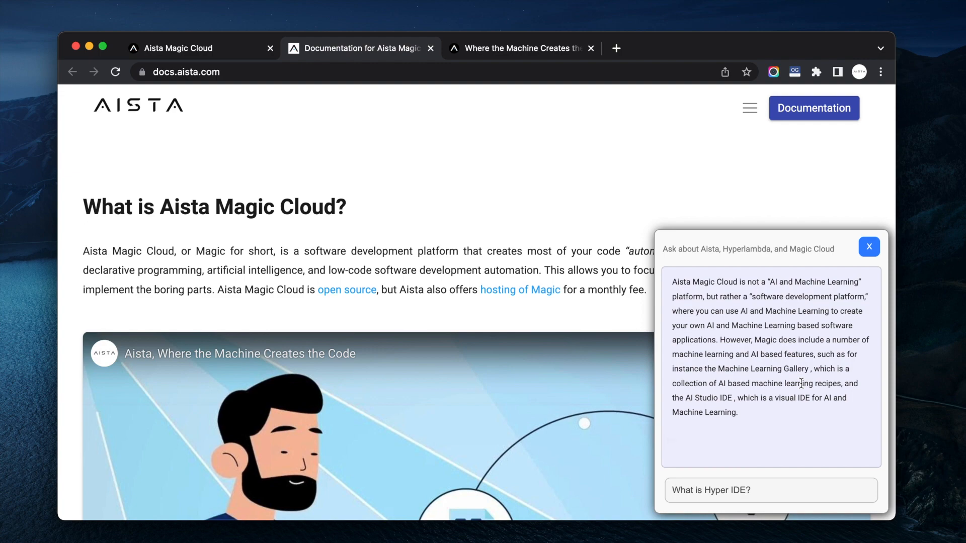
pyautogui.click(770, 490)
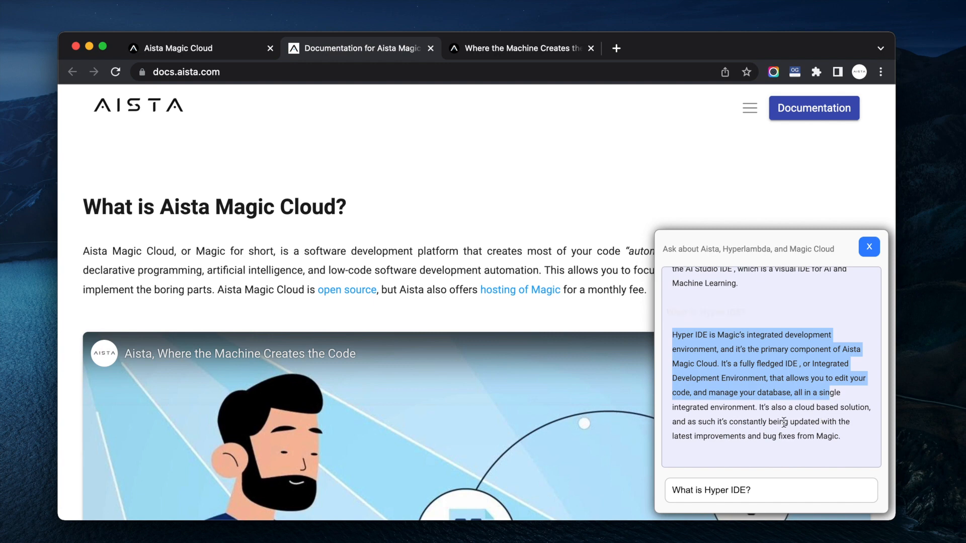
pyautogui.click(770, 491)
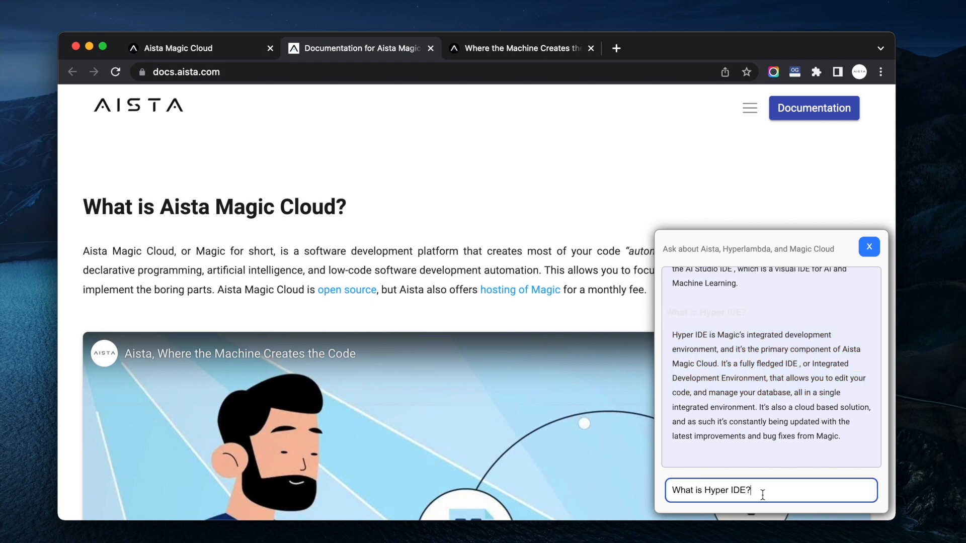
pyautogui.write('Can I create')
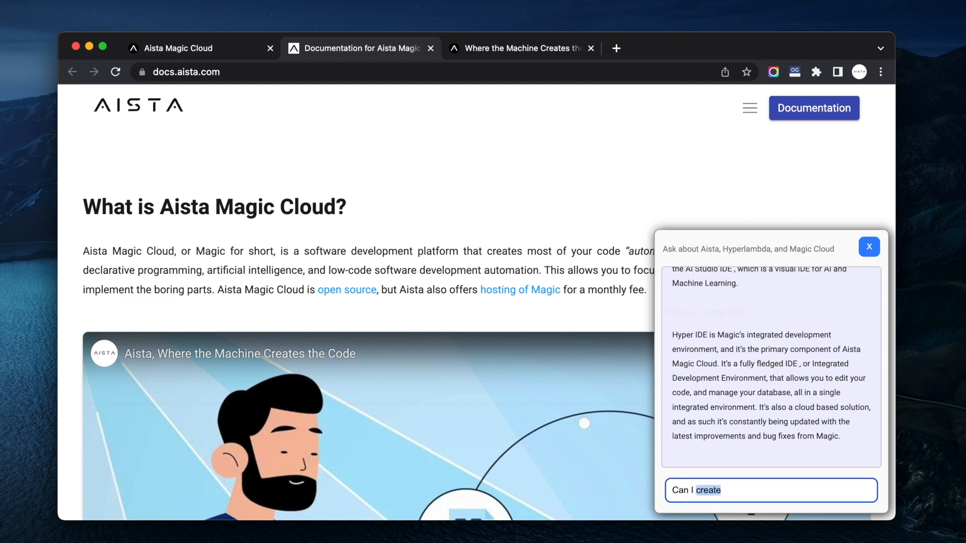
# Step: Ask the chatbot 'Can I visually design my MySQL database using SQL Studio?'
pyautogui.write('visually deis')
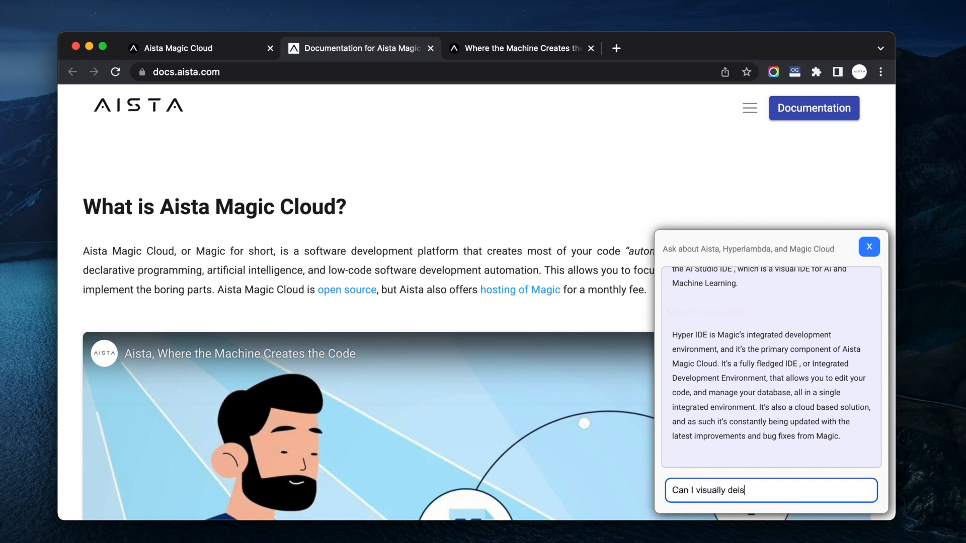
pyautogui.write('gn my')
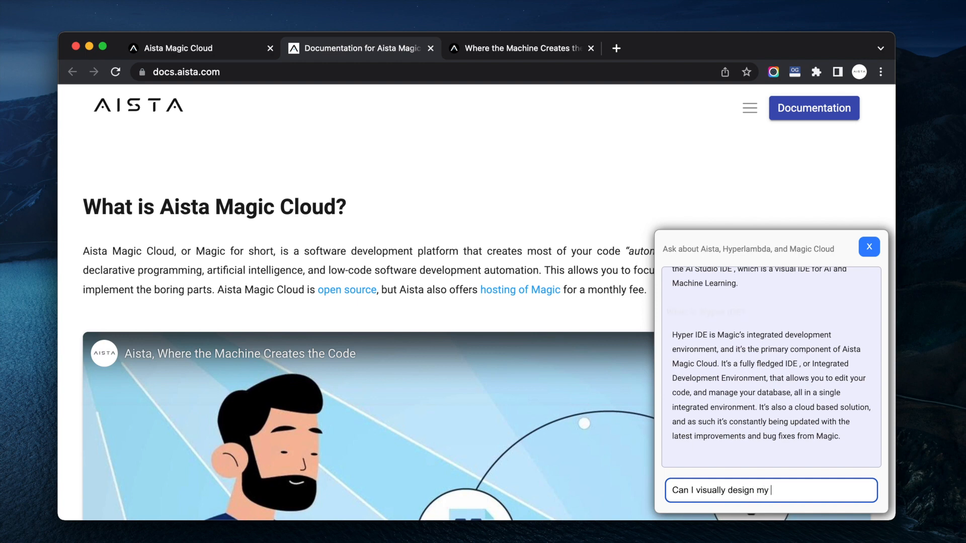
pyautogui.write('MySQL')
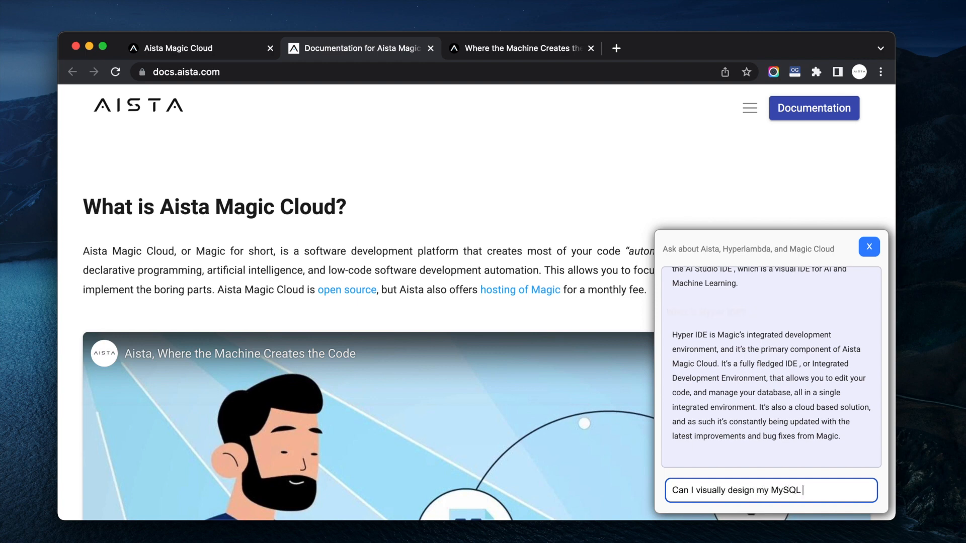
pyautogui.write('database using')
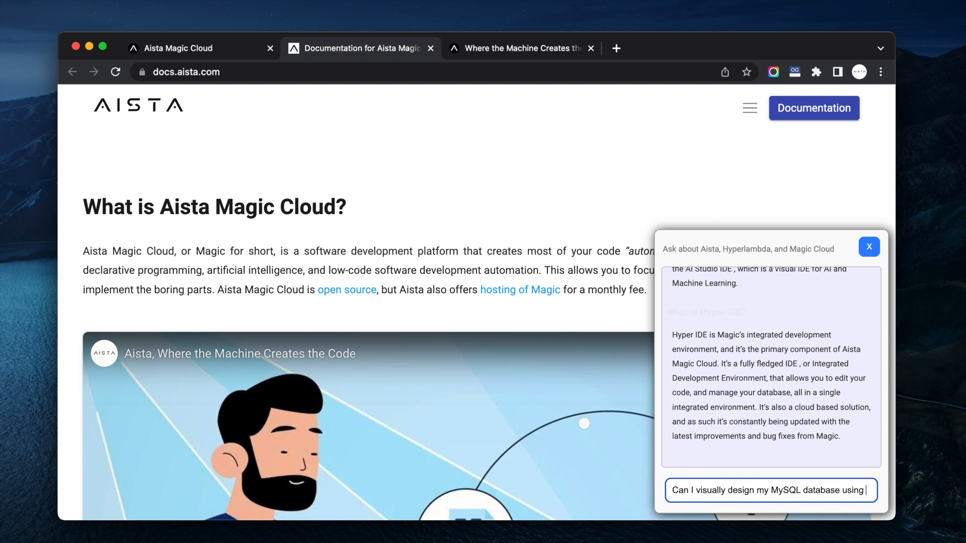
pyautogui.write('SQLStudio?')
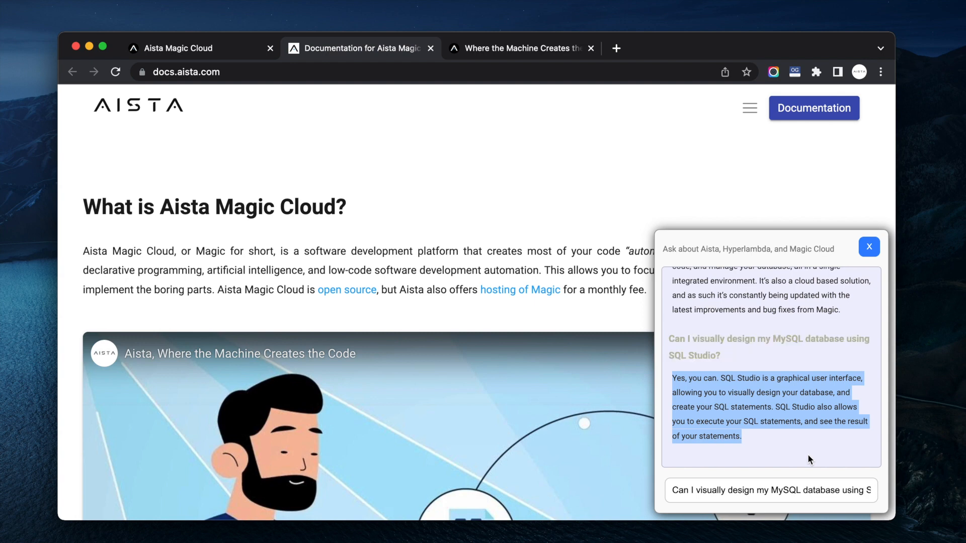
pyautogui.click(770, 491)
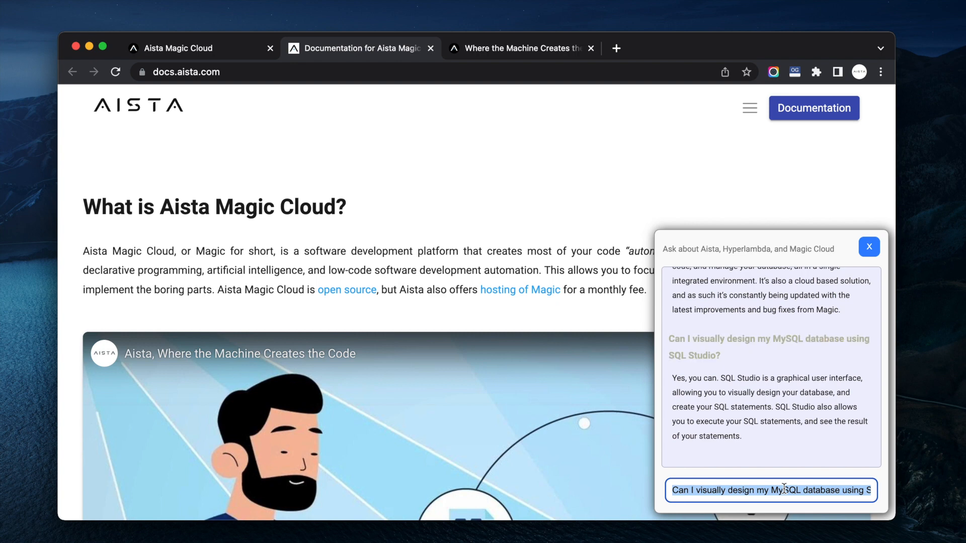
# Step: Ask 'What is the backend generator?', get an error reply, then return to the dashboard
pyautogui.write('What')
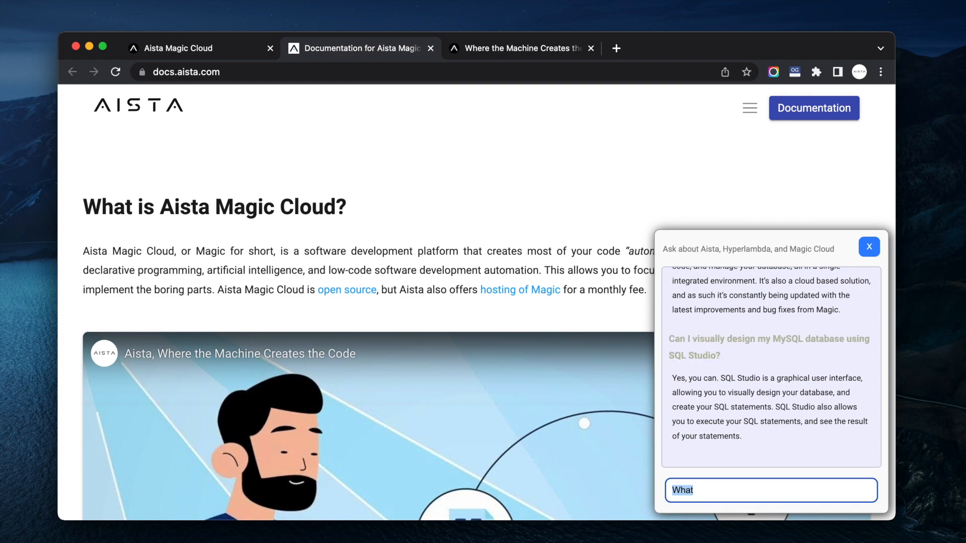
pyautogui.scroll(-3)
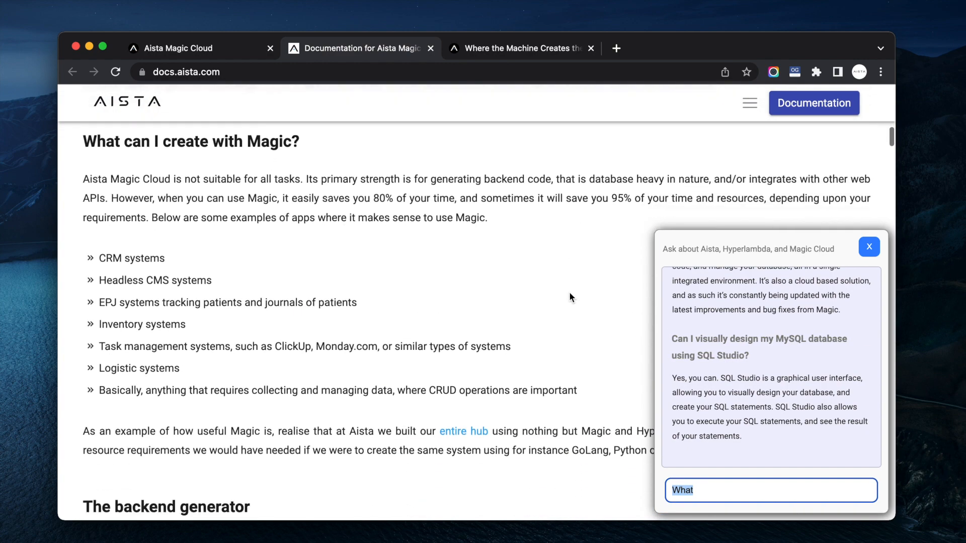
pyautogui.scroll(-3)
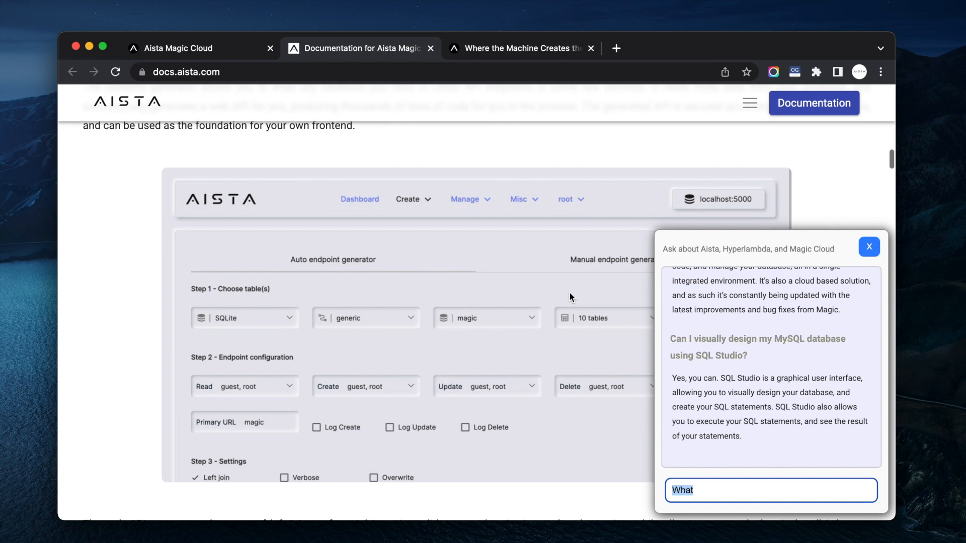
pyautogui.write('is the ba')
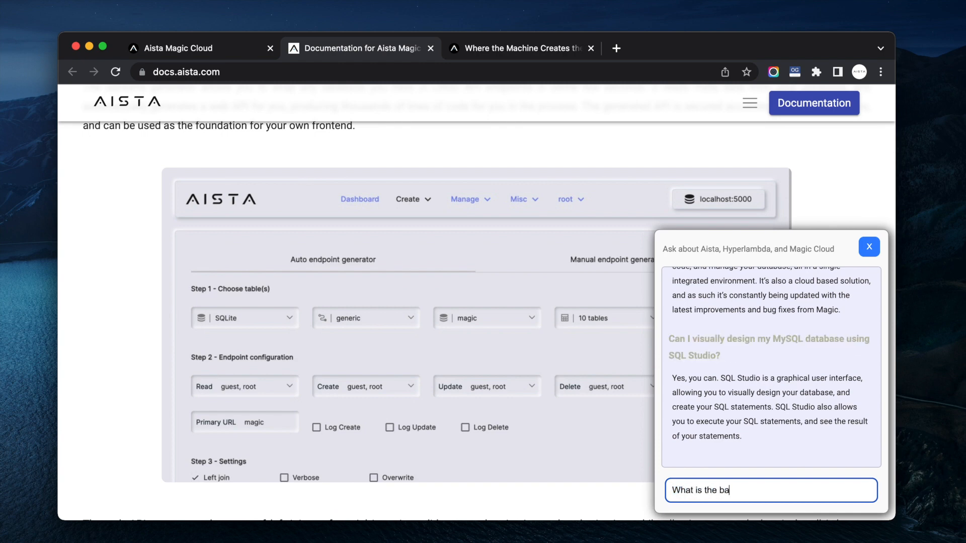
pyautogui.write('ckend generation')
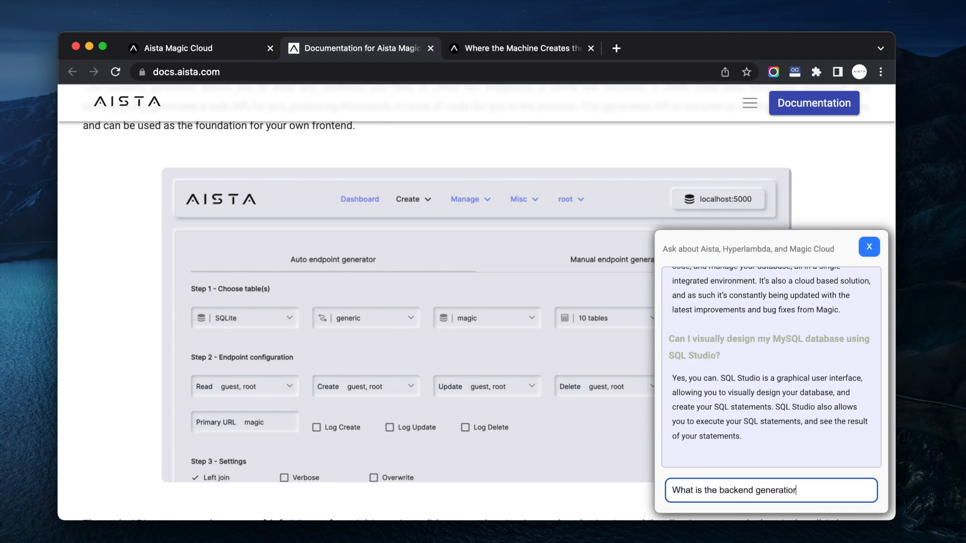
pyautogui.write('r?')
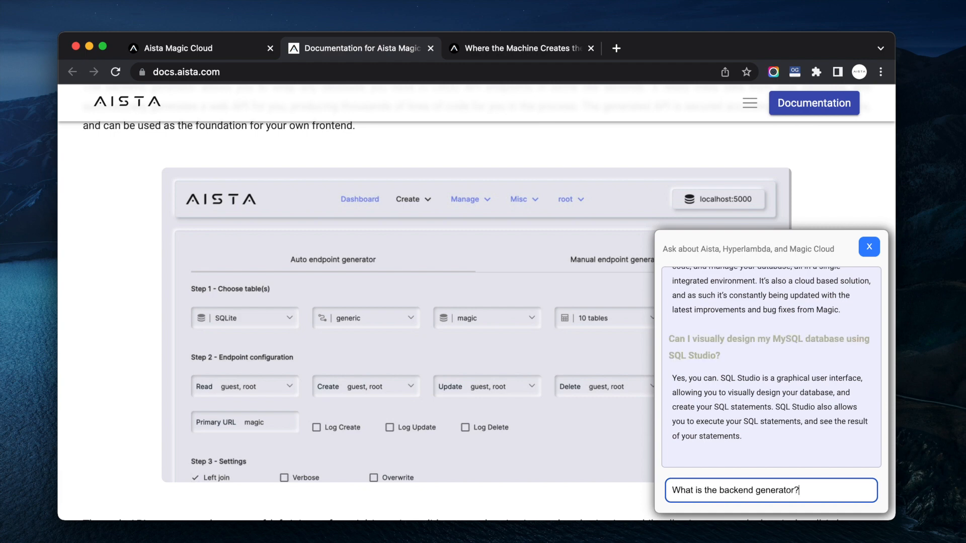
pyautogui.press('Return')
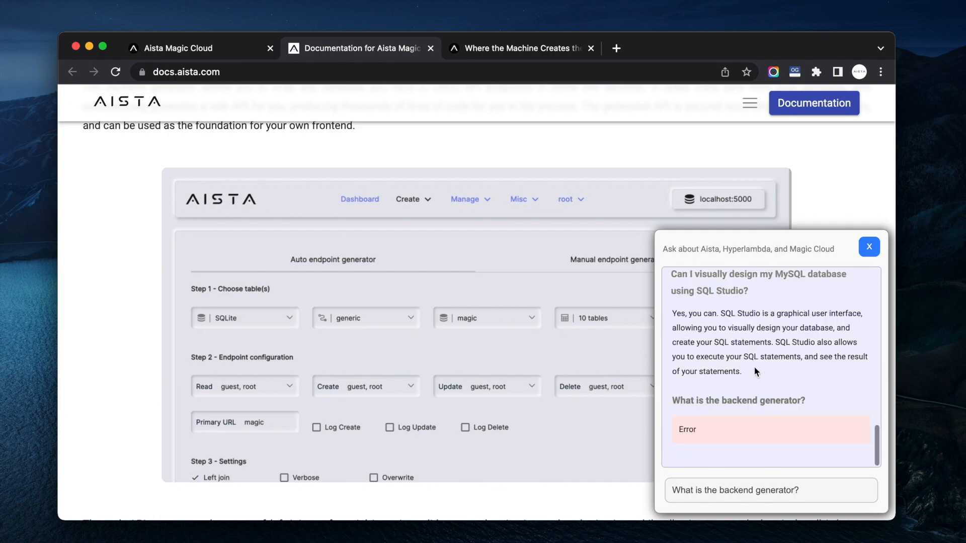
pyautogui.click(521, 49)
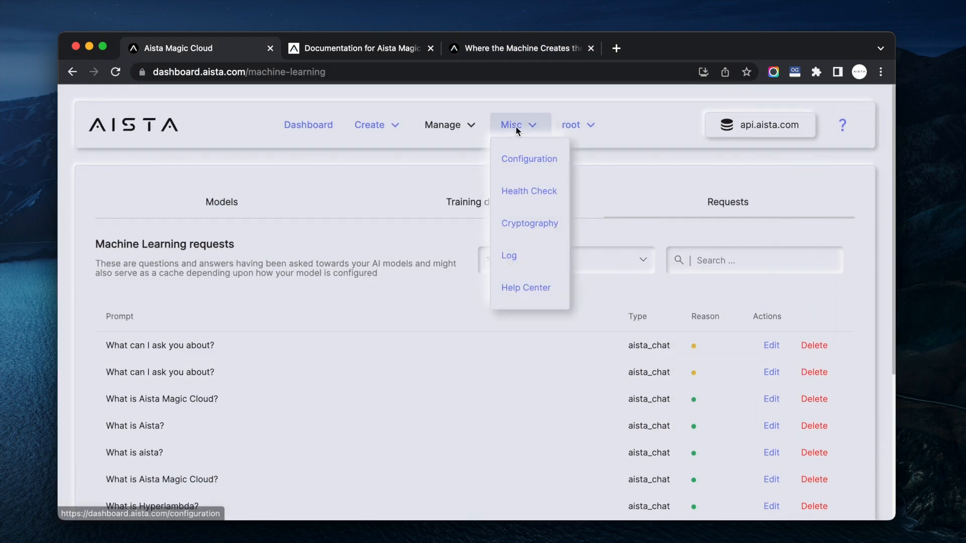
# Step: View the newest OpenAI error's details in the system log, showing server overload
pyautogui.click(509, 255)
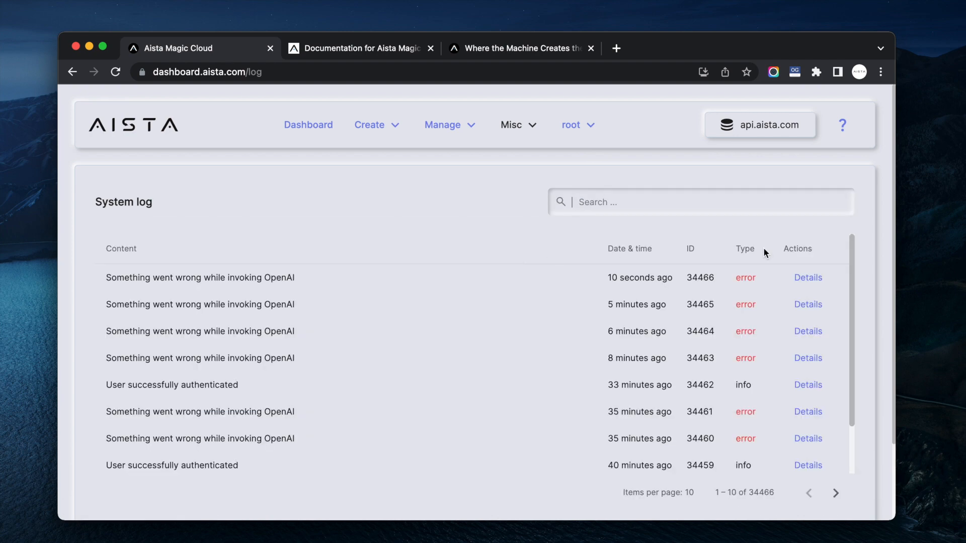
pyautogui.click(808, 278)
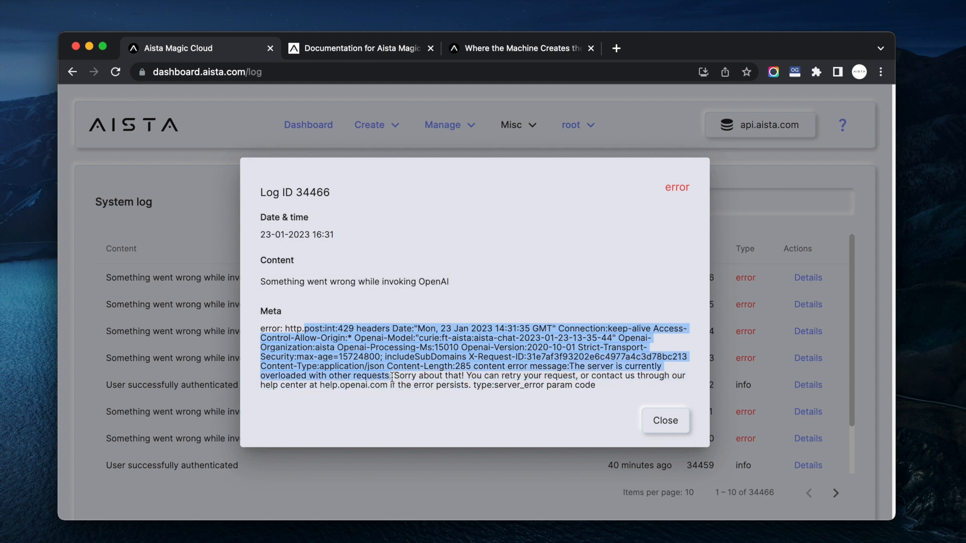
pyautogui.click(357, 49)
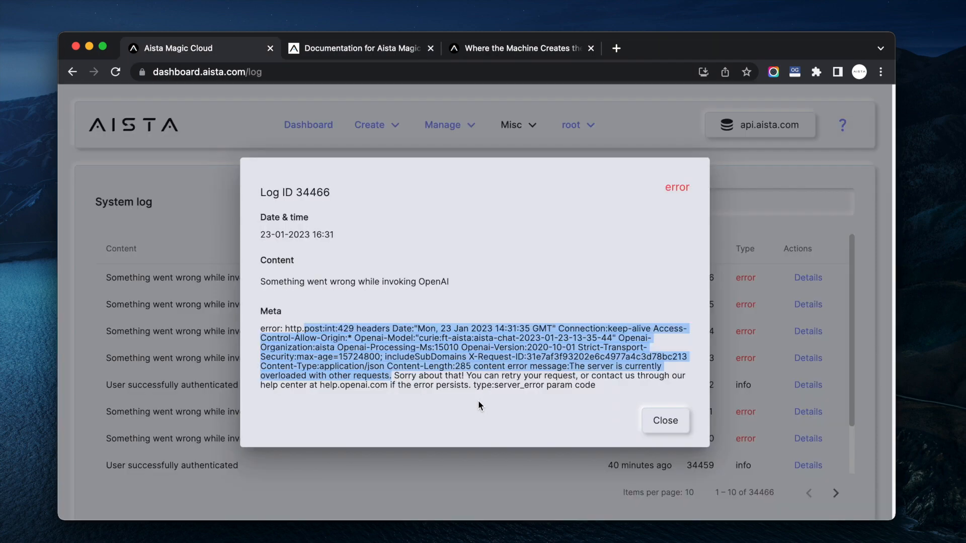
pyautogui.click(665, 420)
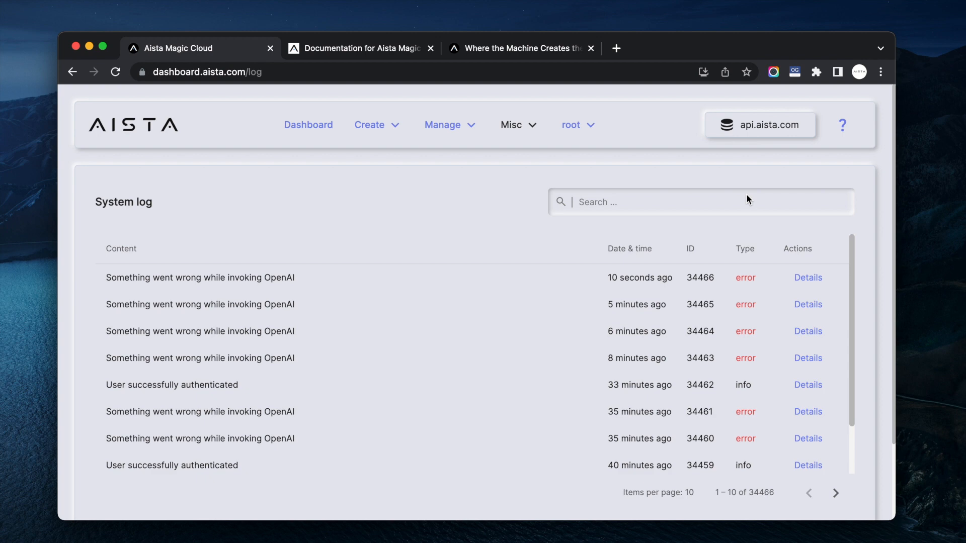
pyautogui.moveTo(378, 125)
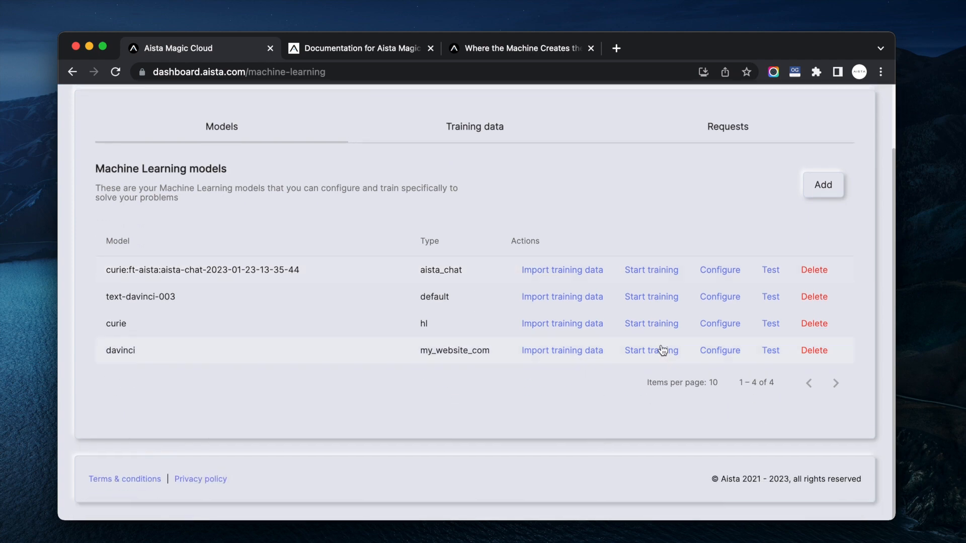
# Step: Open and cancel the my_website_com website import and training setup dialogs
pyautogui.click(562, 350)
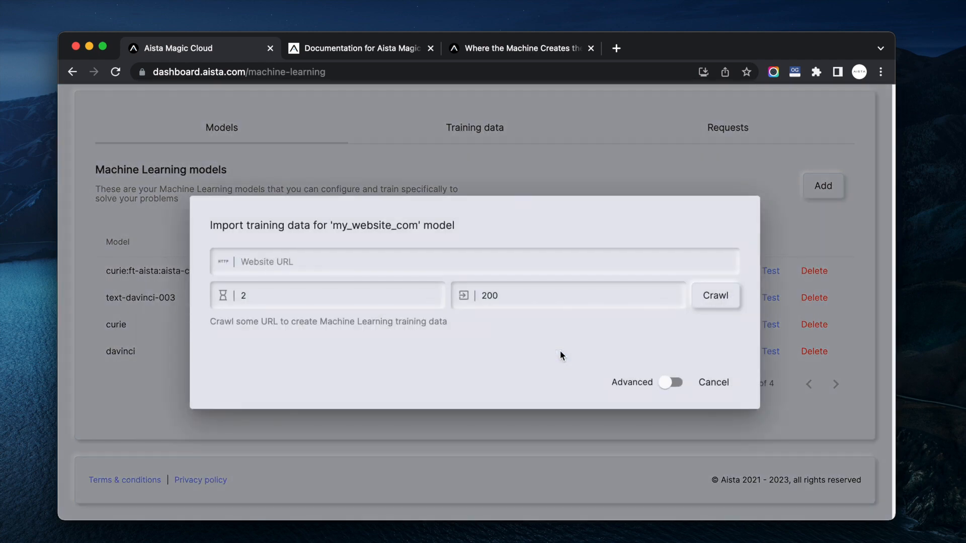
pyautogui.click(713, 382)
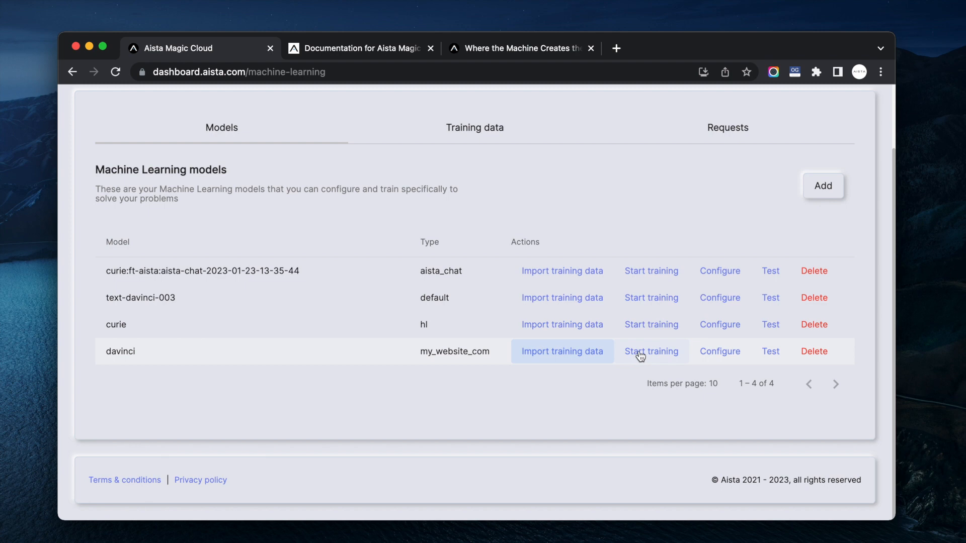
pyautogui.click(650, 351)
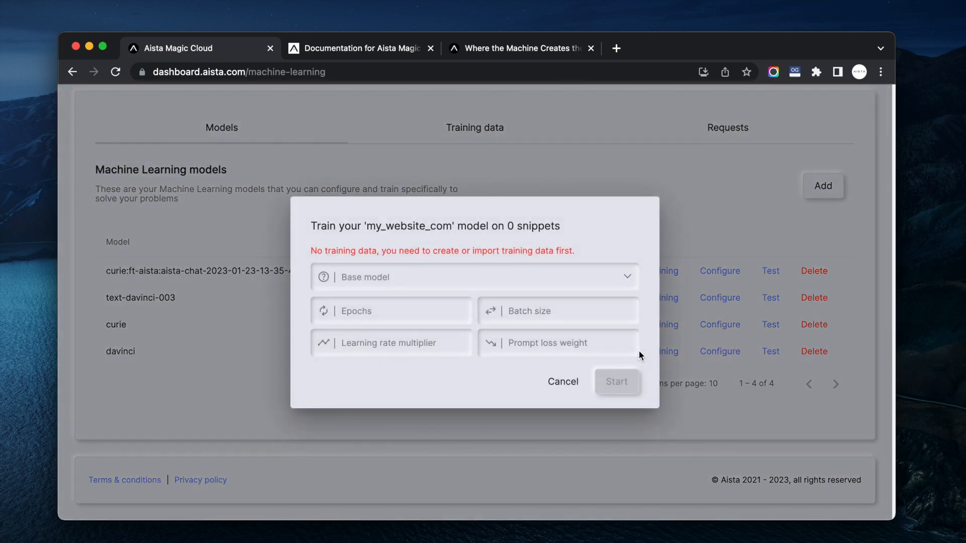
pyautogui.click(561, 381)
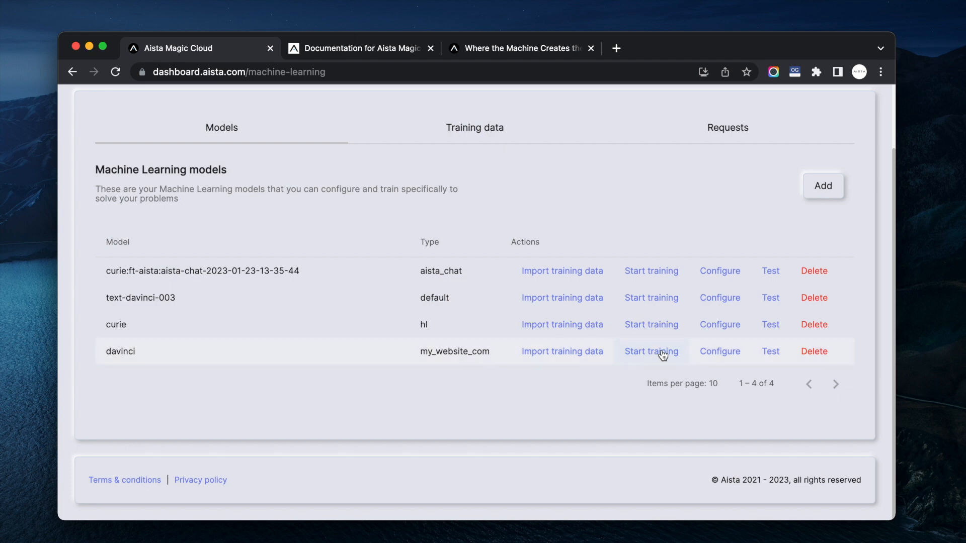
# Step: Copy the my_website_com chatbot embed script and return to the documentation site
pyautogui.click(719, 352)
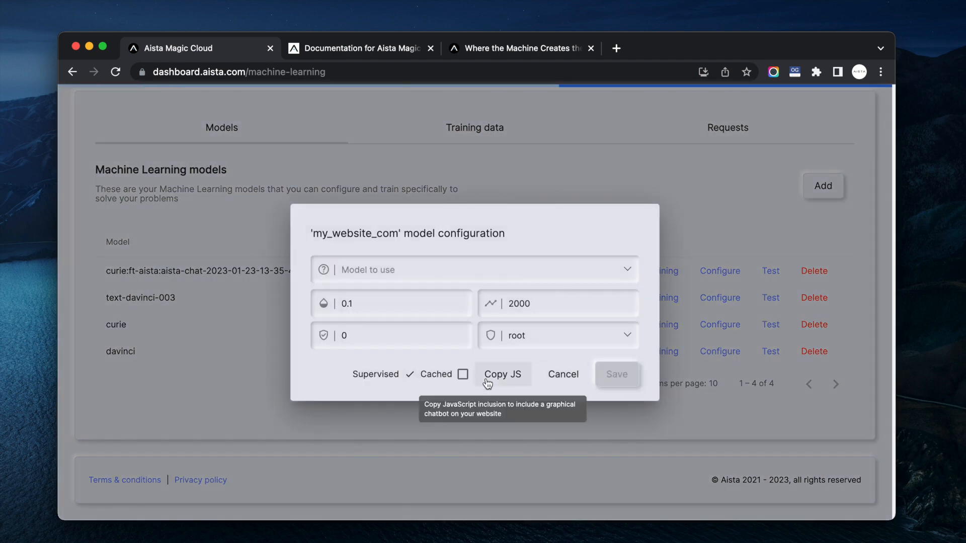
pyautogui.click(502, 374)
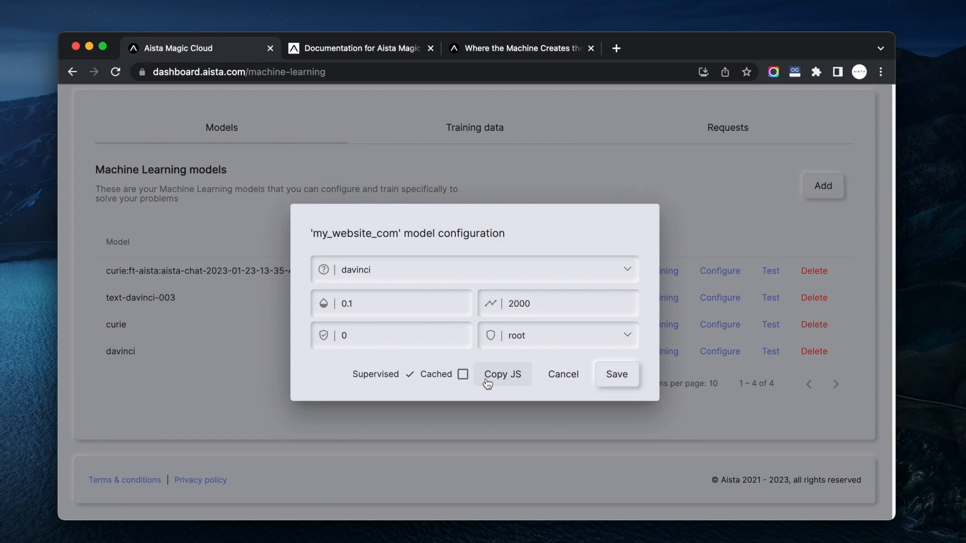
pyautogui.click(360, 49)
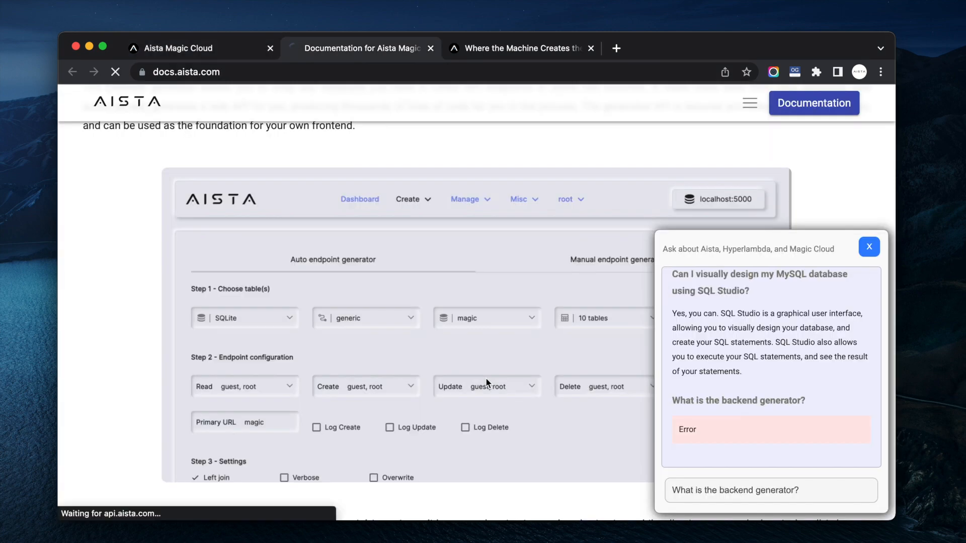
# Step: Reload docs.aista.com with an empty chatbot, close the video tab, and return to the dashboard
pyautogui.click(868, 247)
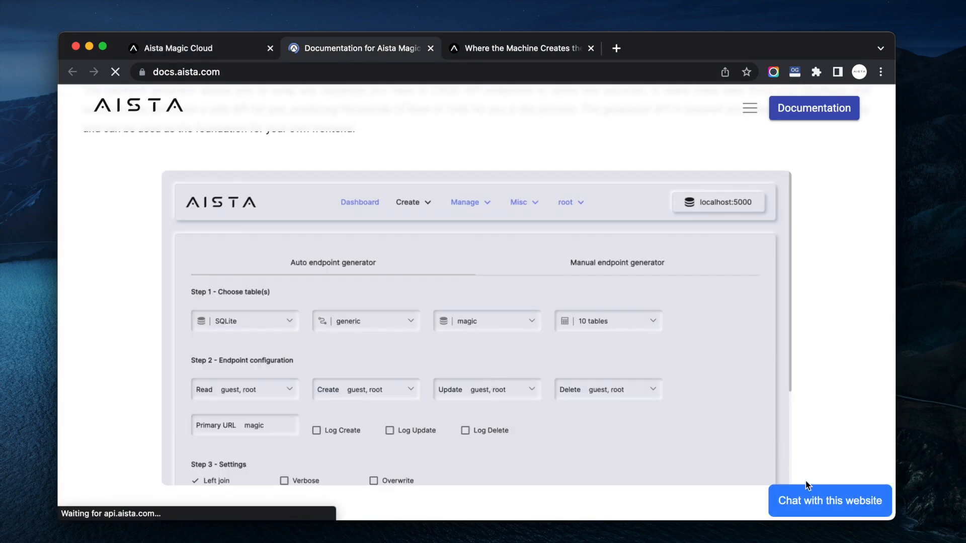
pyautogui.click(829, 500)
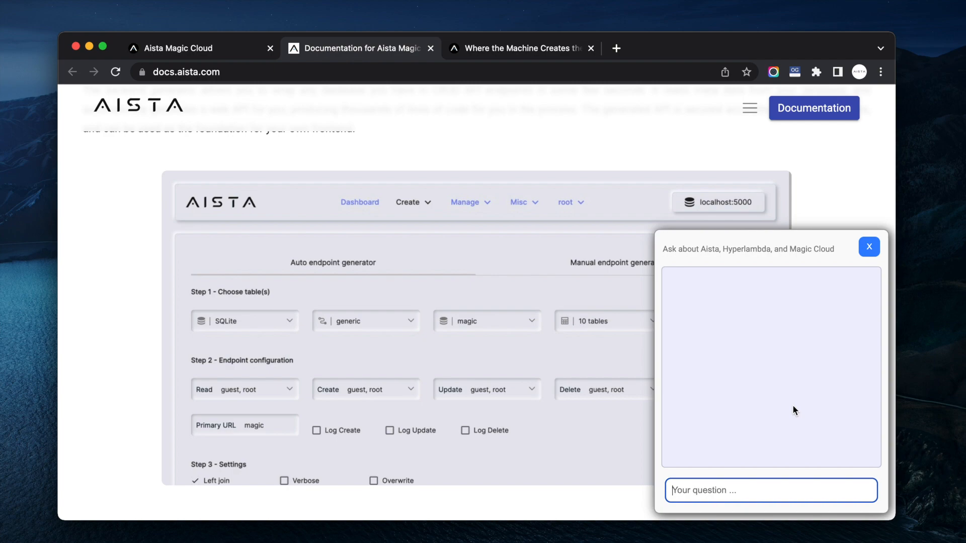
pyautogui.moveTo(486, 351)
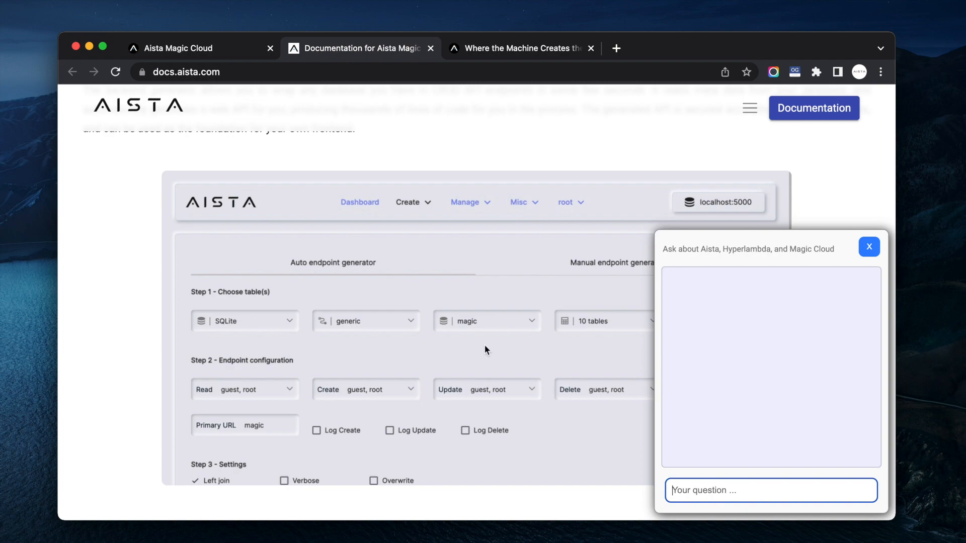
pyautogui.scroll(3)
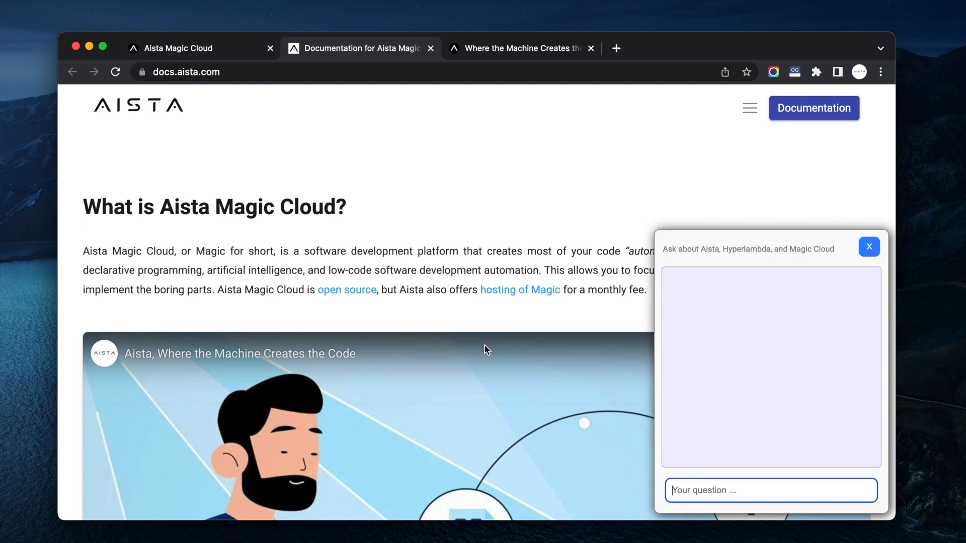
pyautogui.moveTo(514, 162)
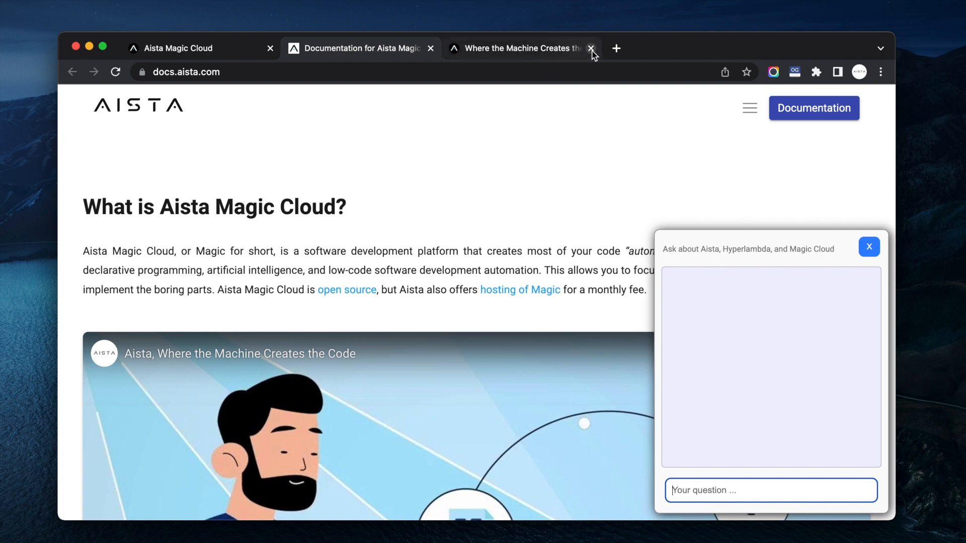
pyautogui.click(590, 48)
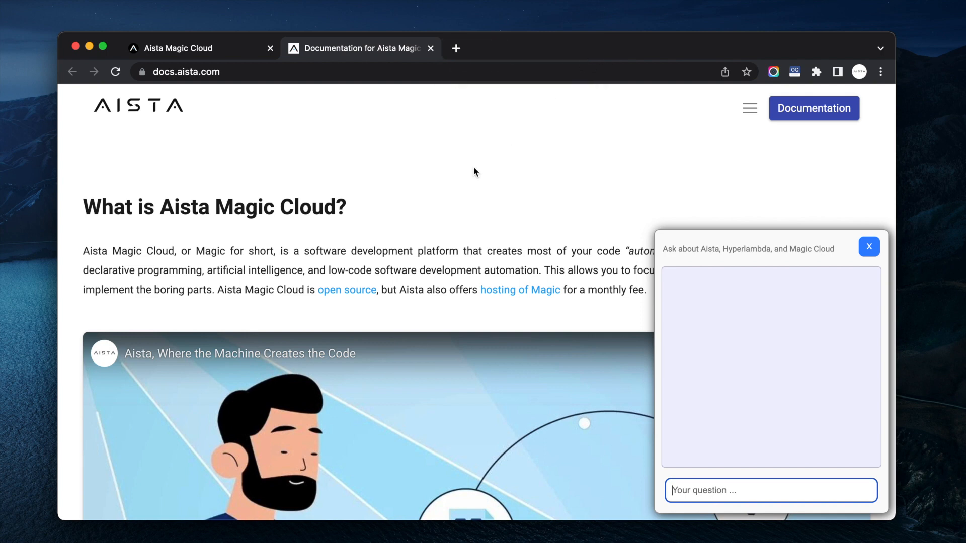
pyautogui.click(179, 49)
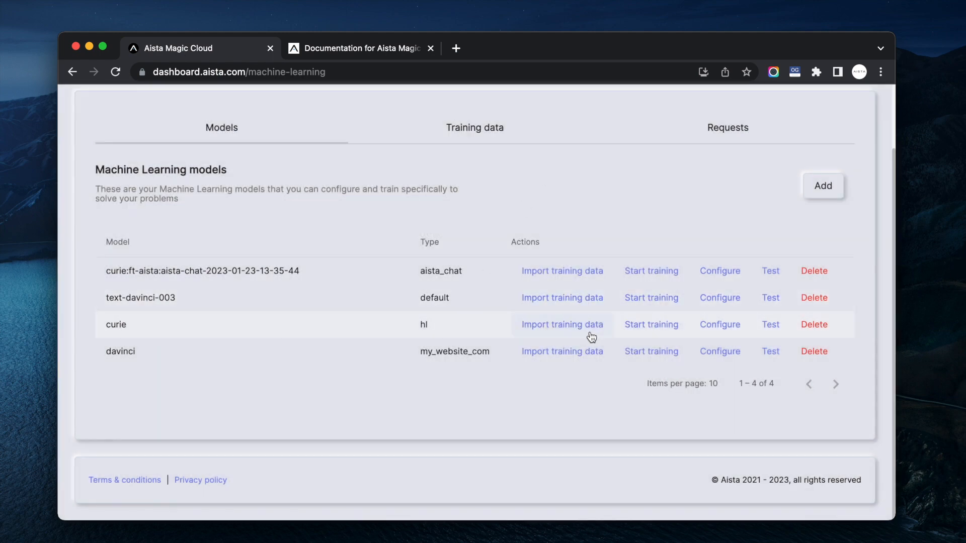
pyautogui.moveTo(651, 271)
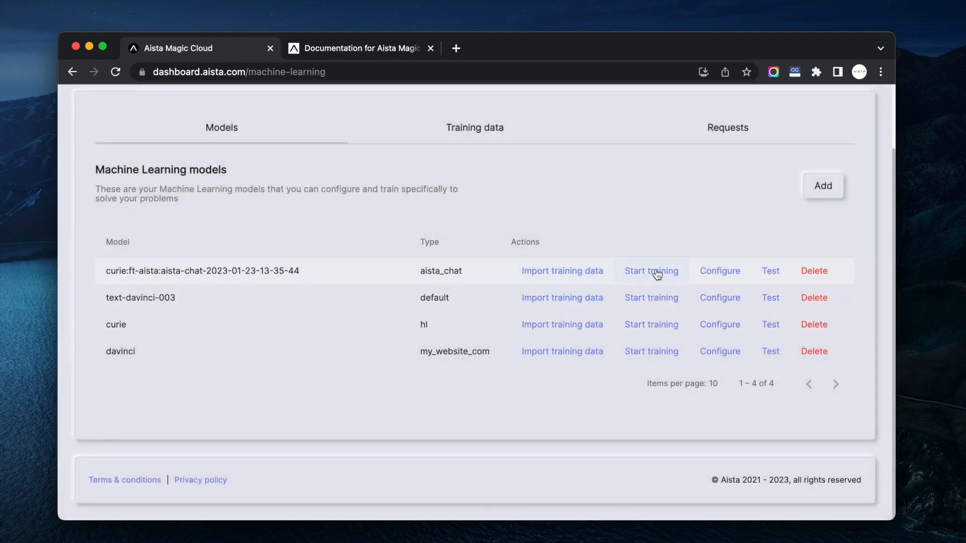
# Step: Filter training data to aista_chat, listing 705 pushed entries such as 'About Aista'
pyautogui.click(474, 128)
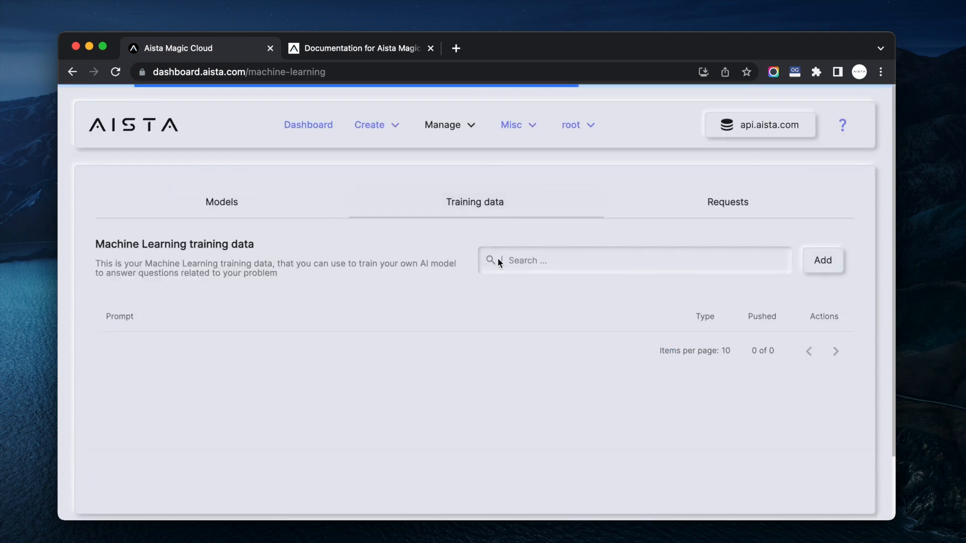
pyautogui.click(490, 260)
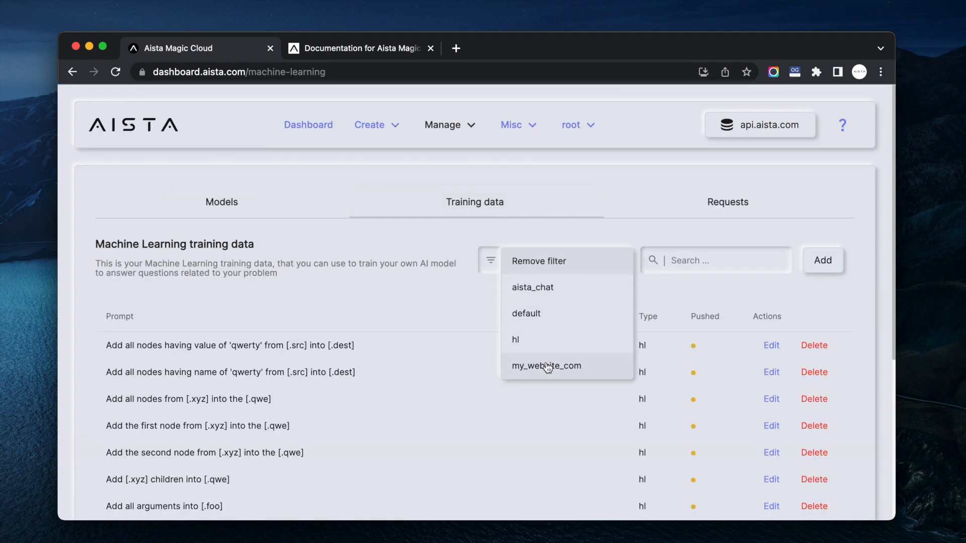
pyautogui.click(546, 365)
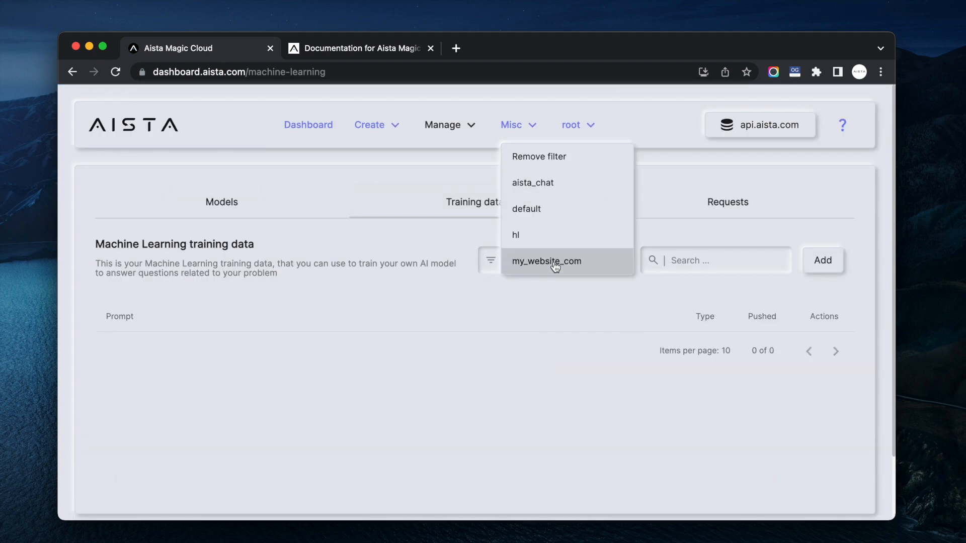
pyautogui.click(531, 182)
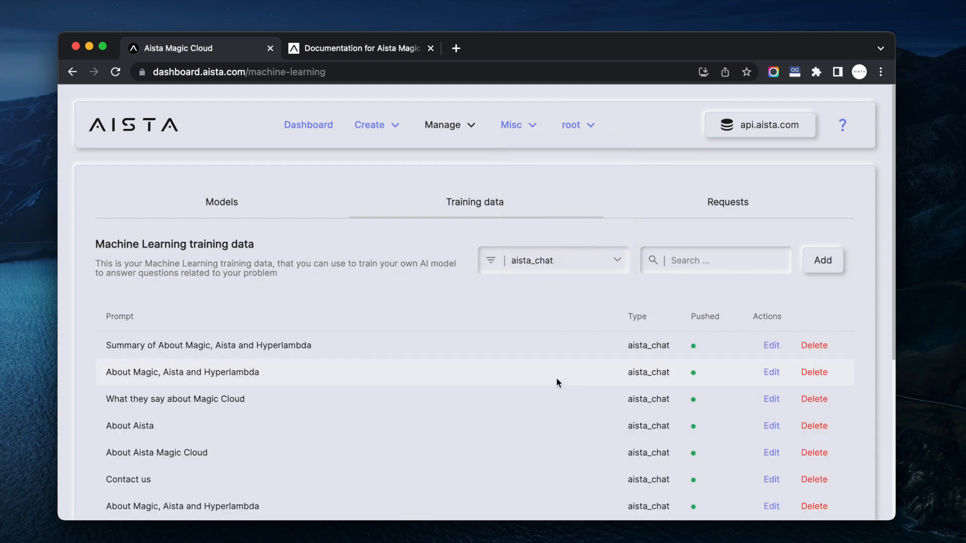
pyautogui.scroll(-3)
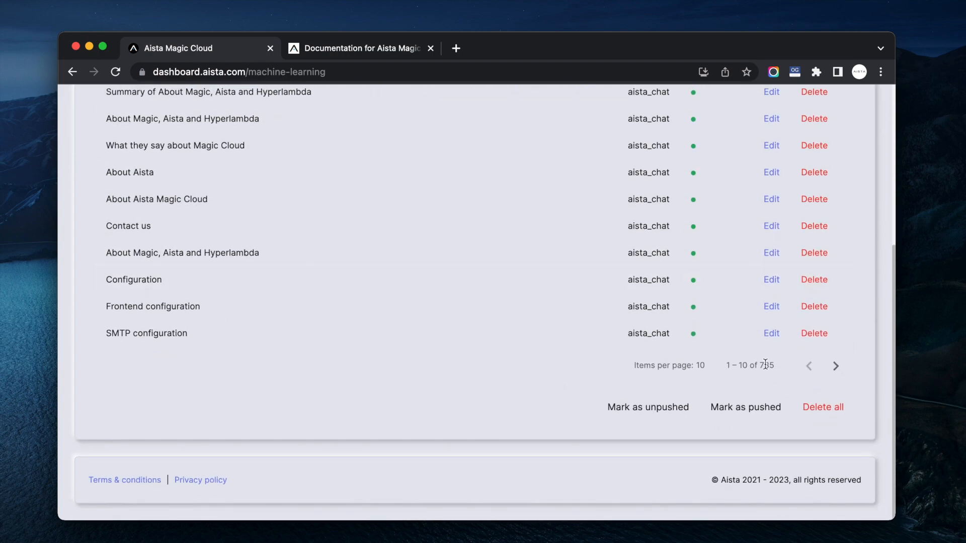
pyautogui.scroll(3)
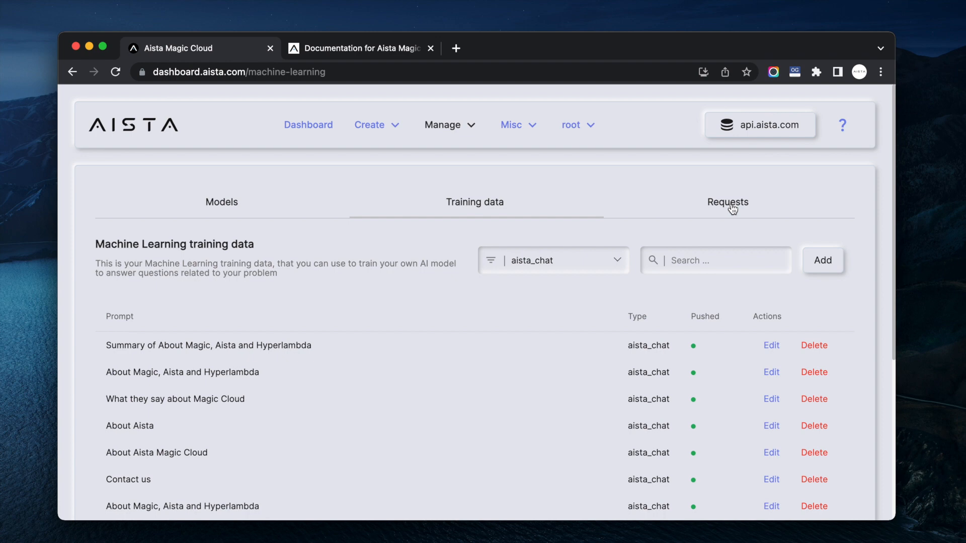
# Step: Mark the logged 'What is Aista?' request's answer as training data
pyautogui.click(728, 202)
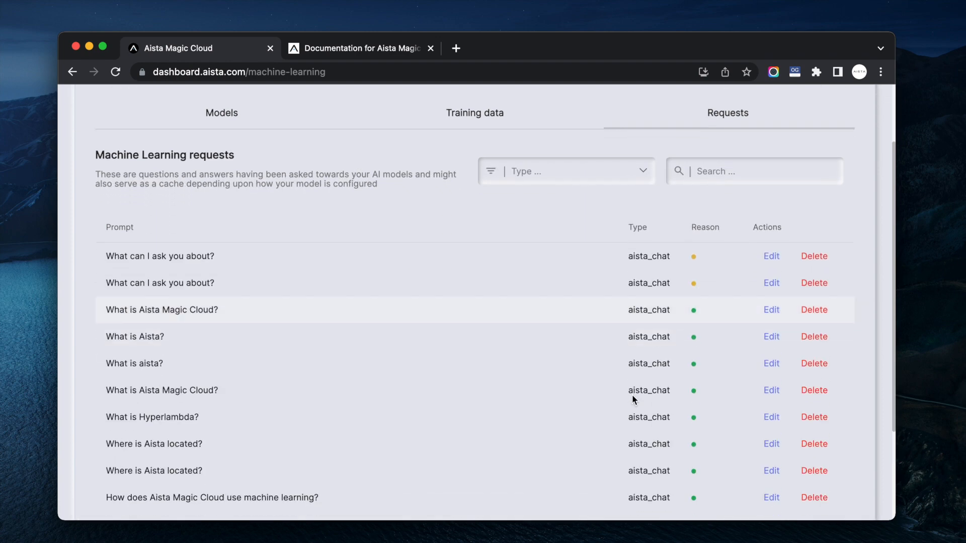
pyautogui.click(771, 337)
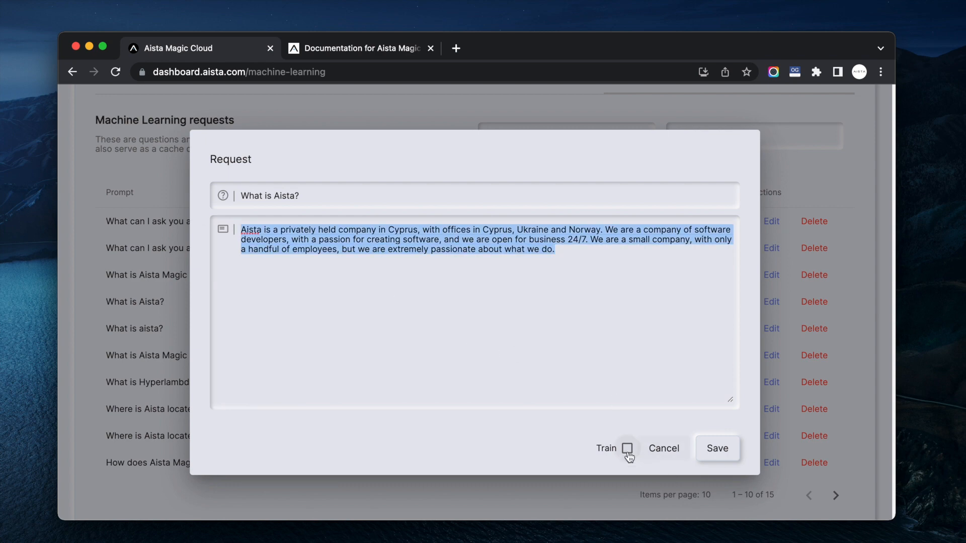
pyautogui.click(664, 448)
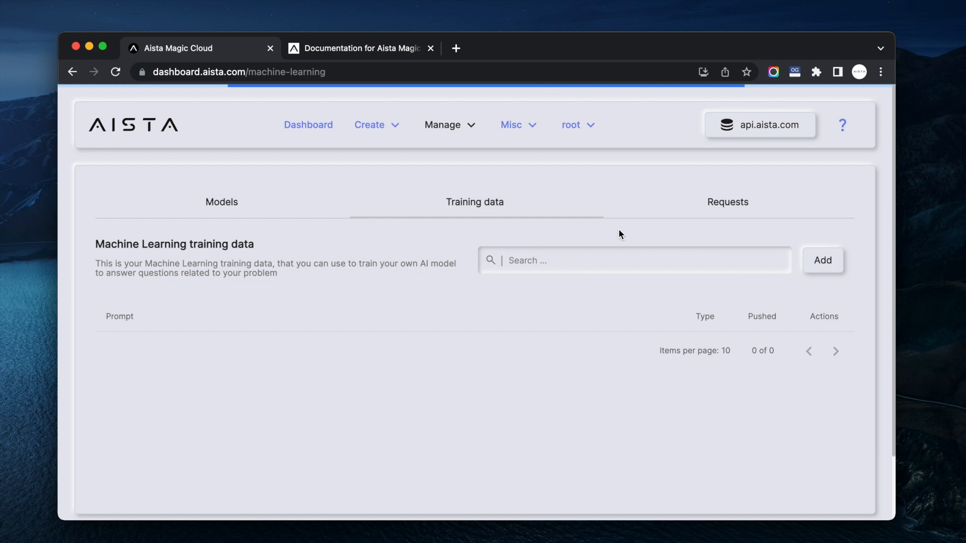
# Step: Sort aista_chat training data with unpushed entries like 'What is Aista?' first, then view the docs site
pyautogui.click(489, 260)
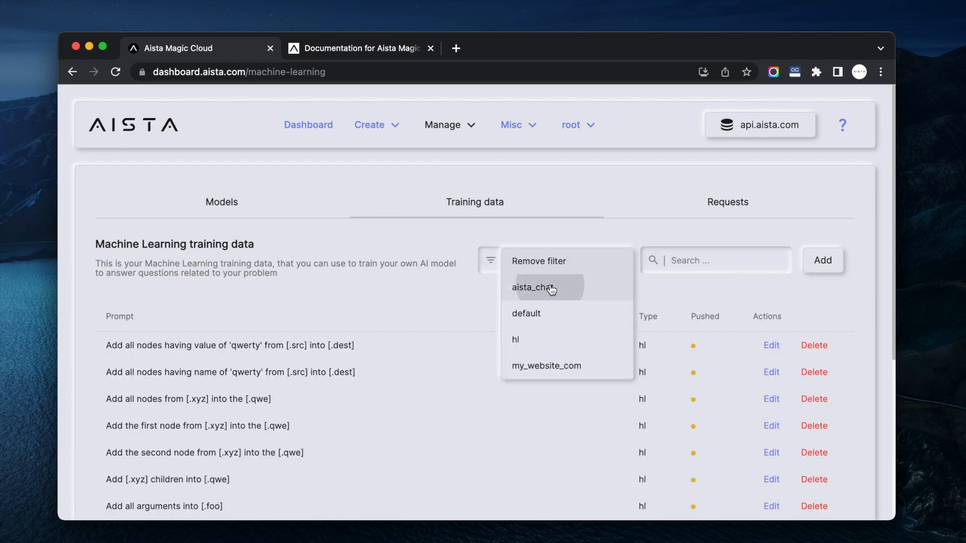
pyautogui.click(534, 287)
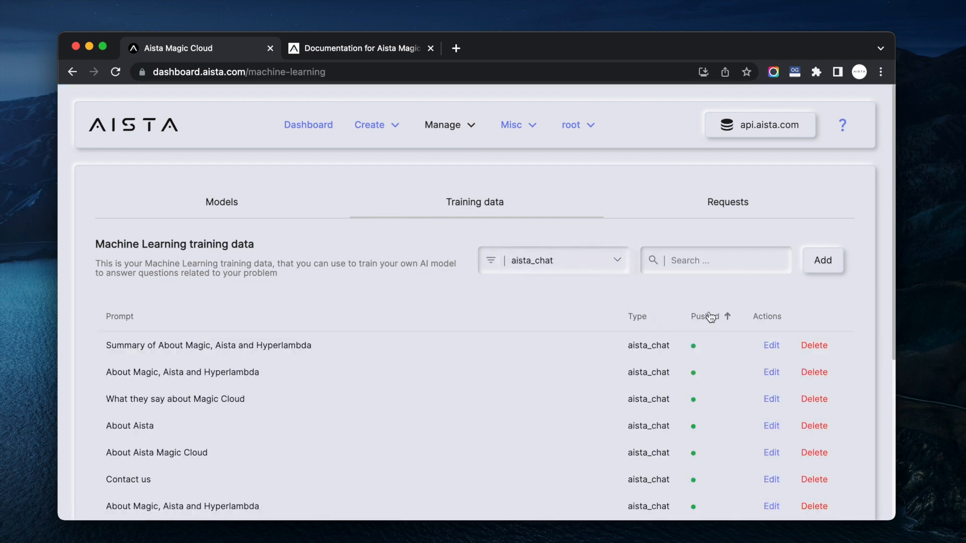
pyautogui.click(708, 316)
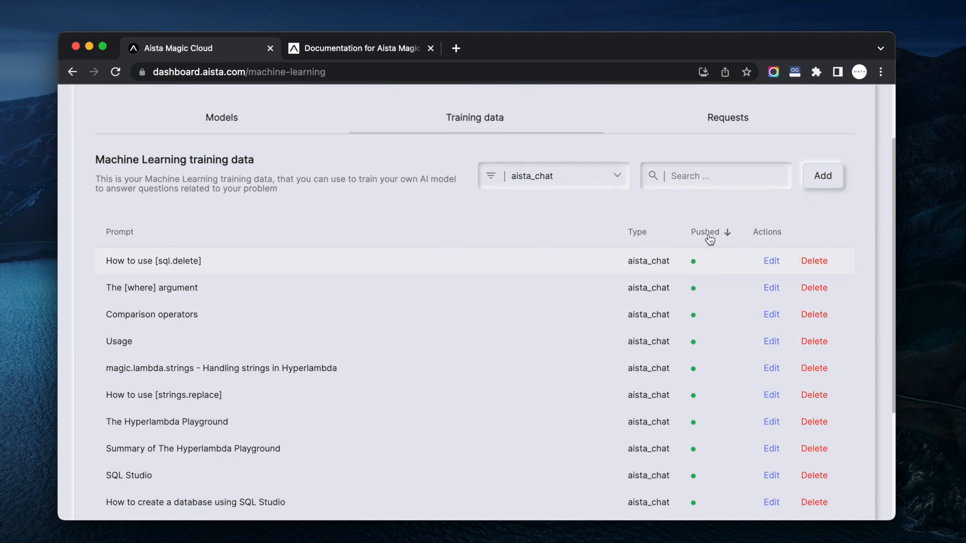
pyautogui.click(704, 233)
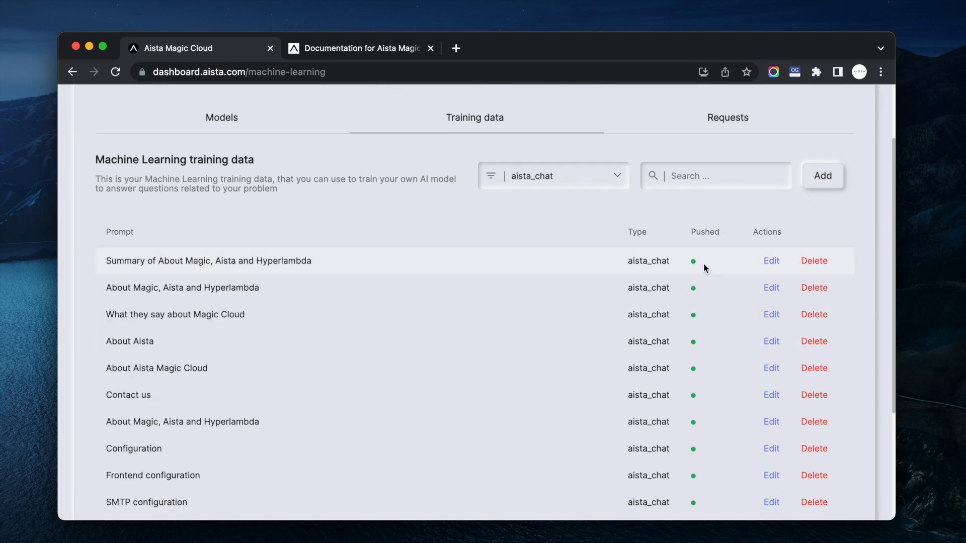
pyautogui.click(704, 232)
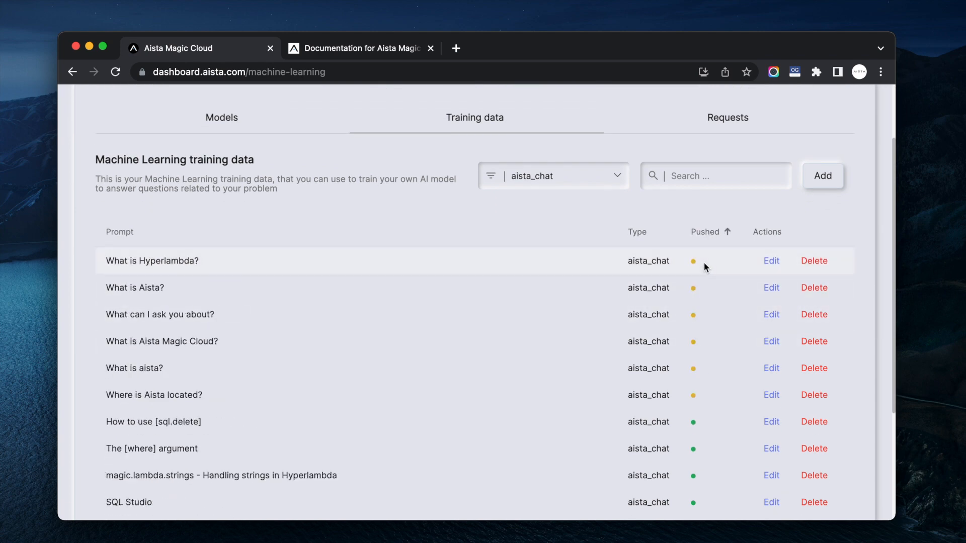
pyautogui.moveTo(707, 395)
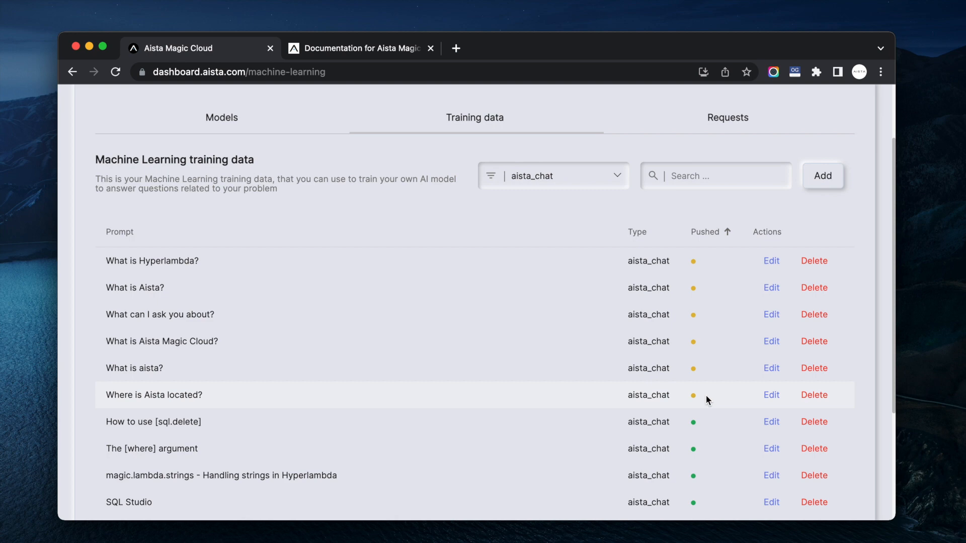
pyautogui.click(360, 48)
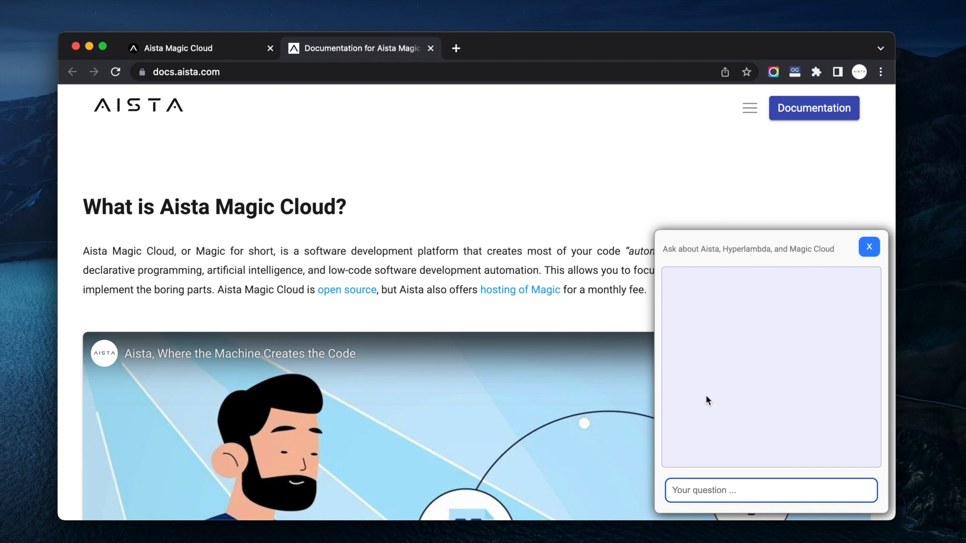